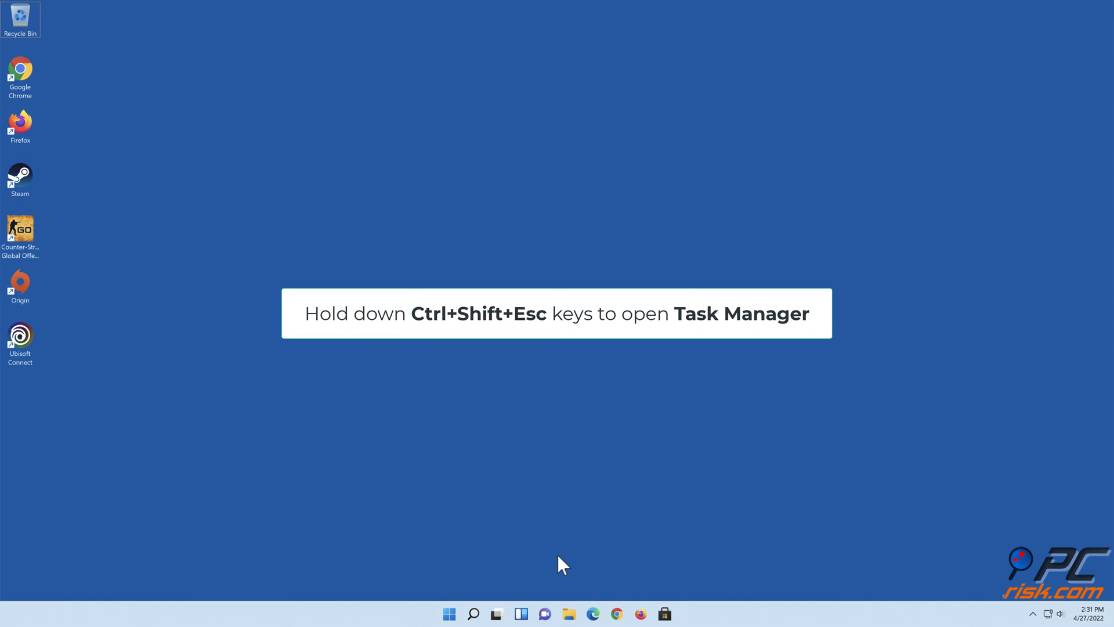
# - End the Origin (32 bit) and OriginWebHelperService processes in Task Manager
pyautogui.press('ctrl+shift+esc')
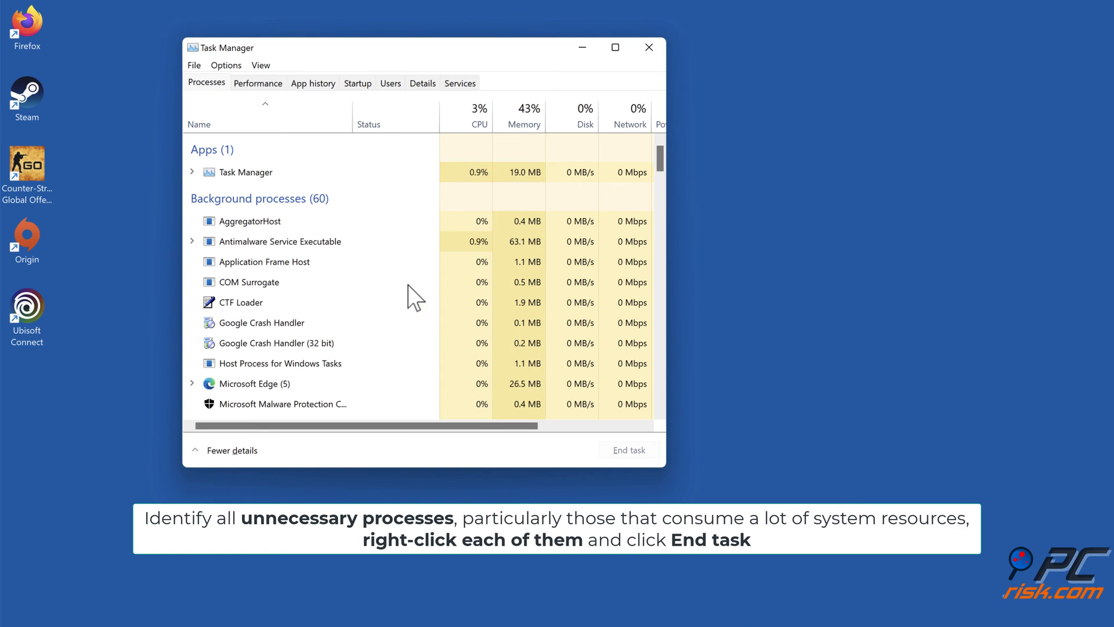
pyautogui.scroll(-3)
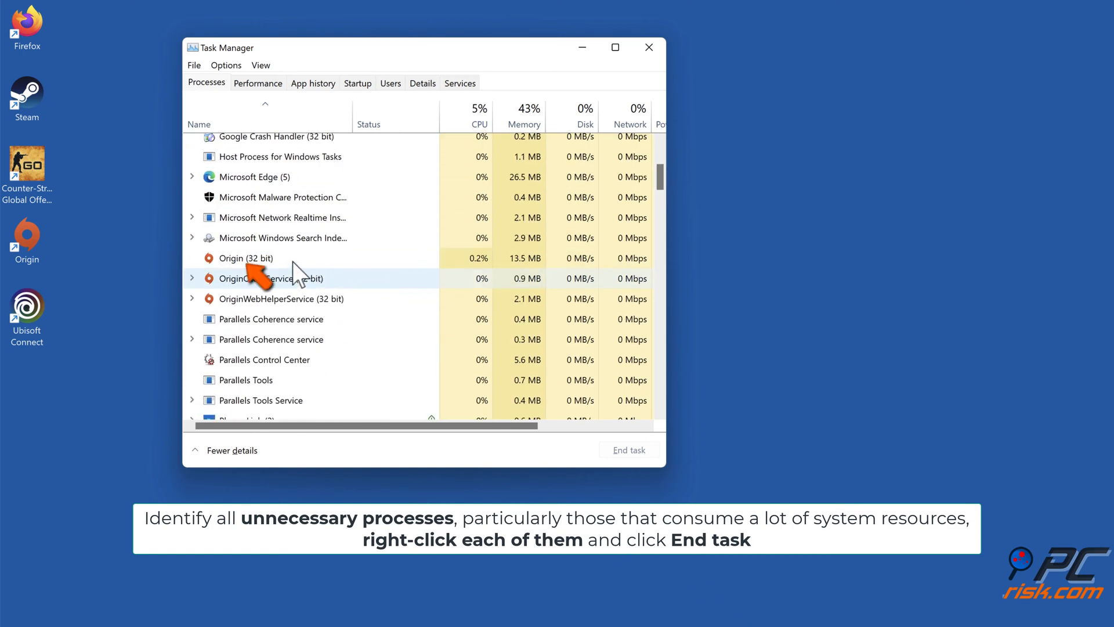
pyautogui.rightClick(246, 258)
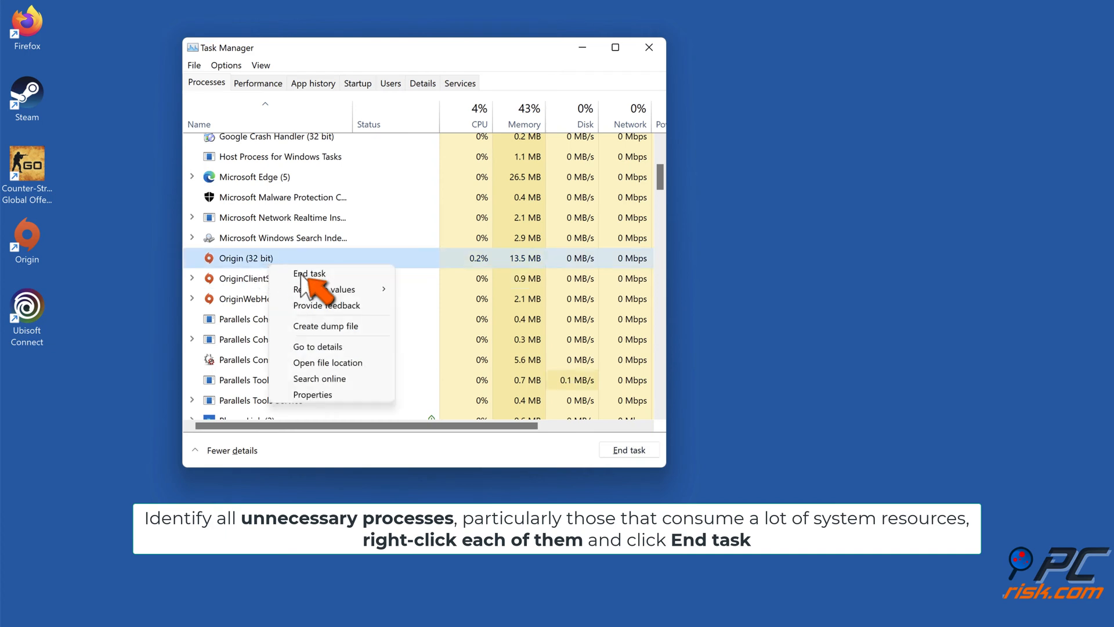
pyautogui.click(308, 272)
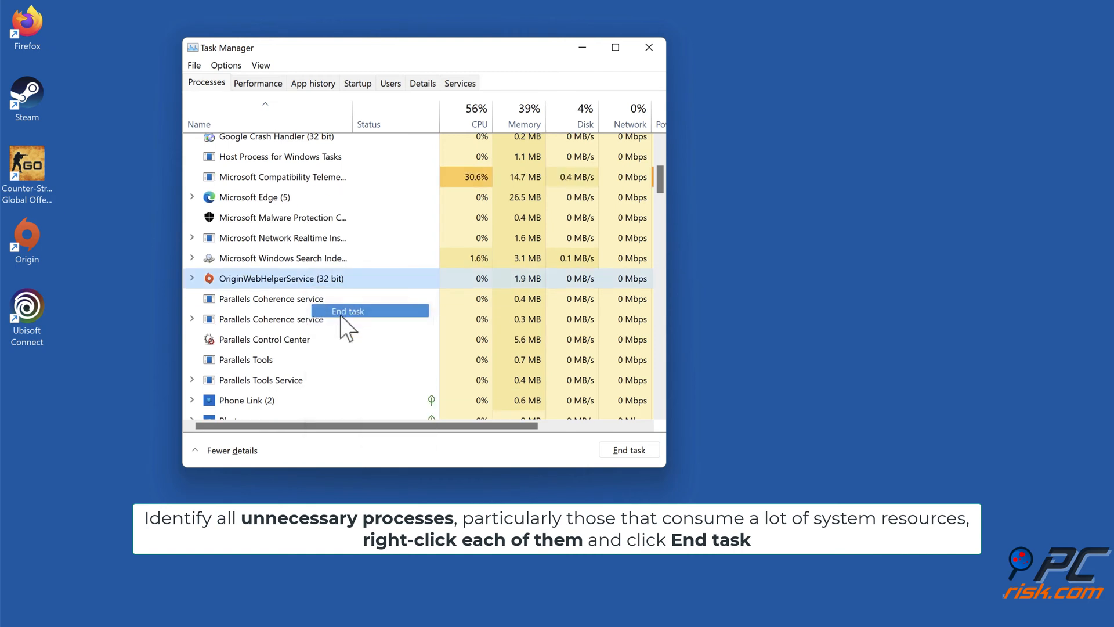
pyautogui.click(348, 310)
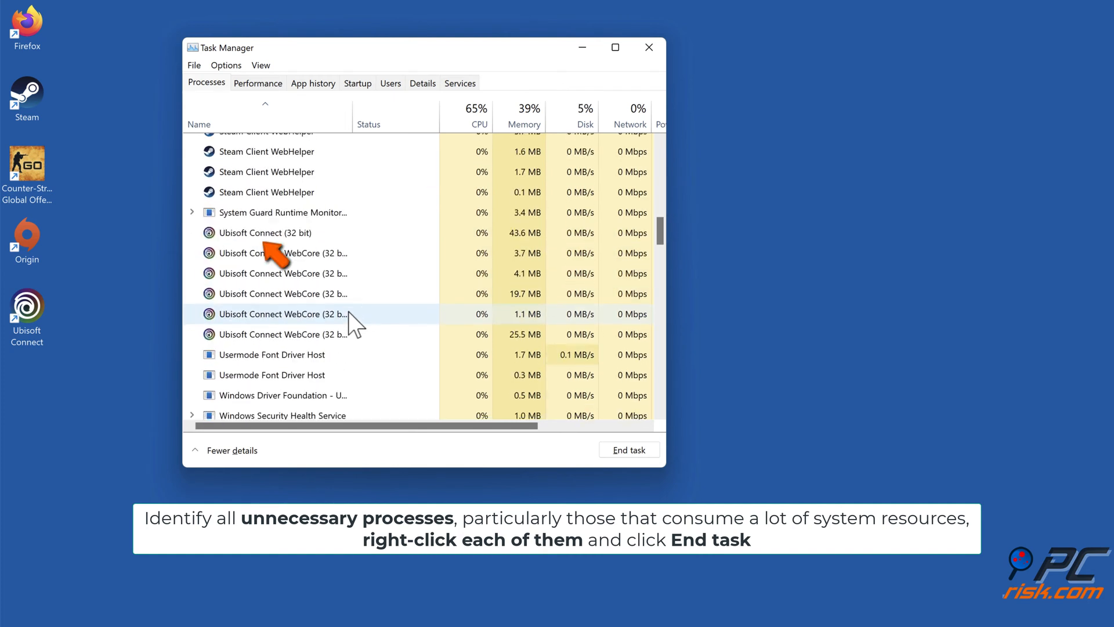
# - End the Ubisoft Connect (32 bit) process and close Task Manager
pyautogui.rightClick(262, 232)
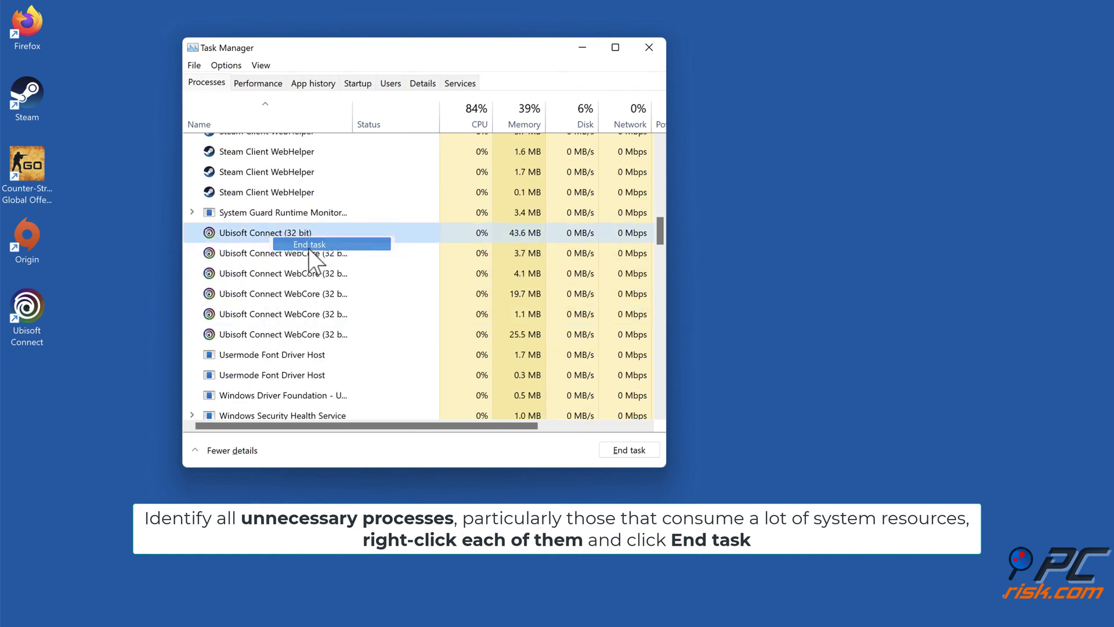
pyautogui.click(308, 244)
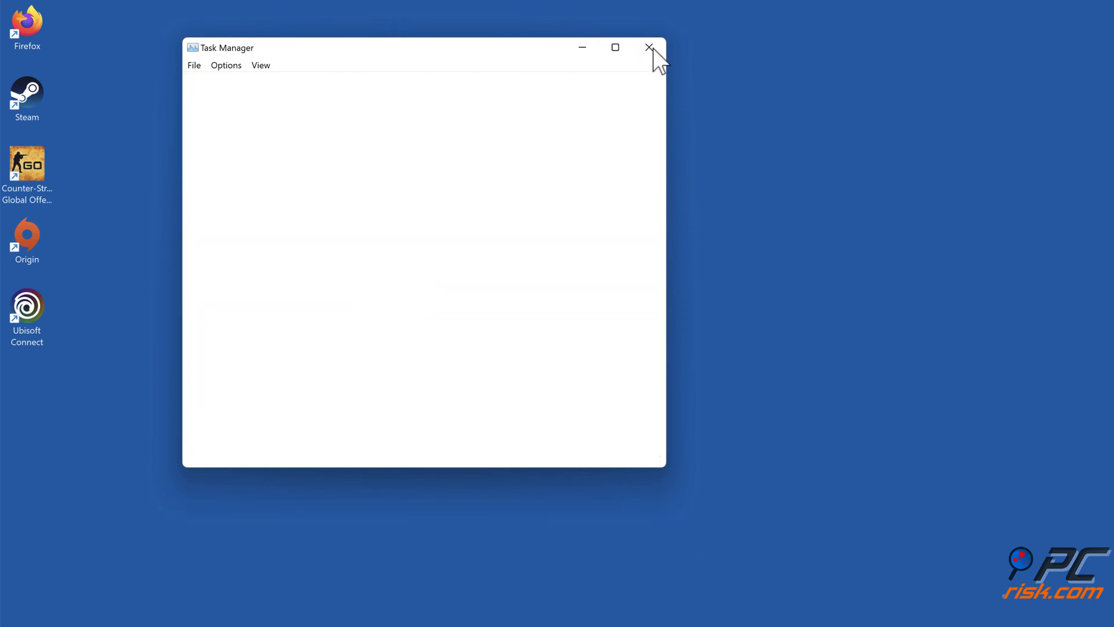
pyautogui.click(648, 47)
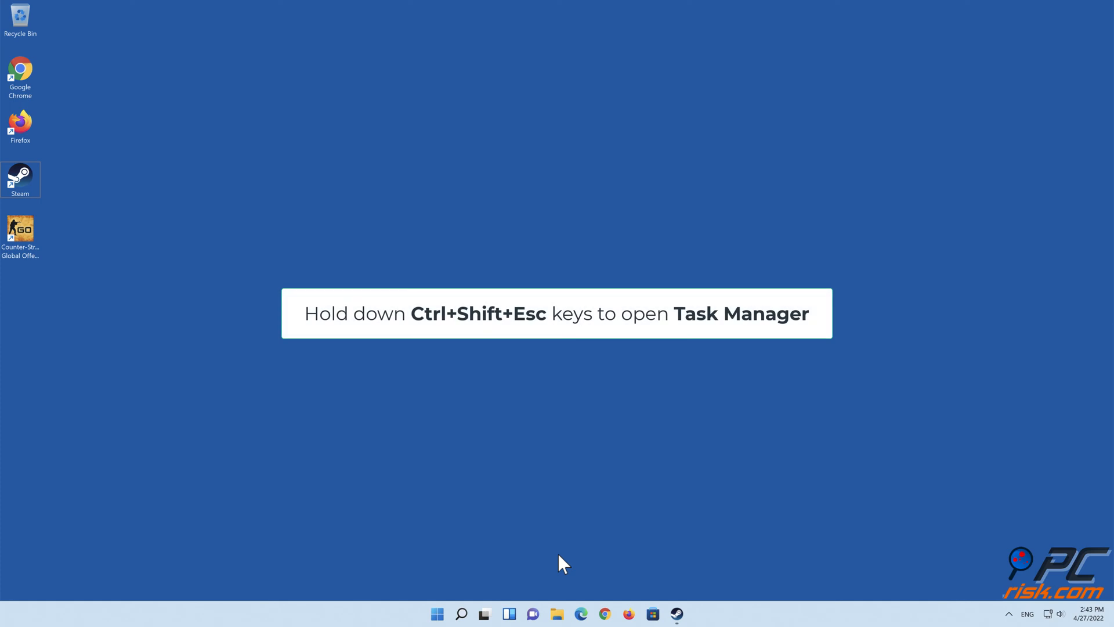
# - End the Steam (32 bit) process, confirm none remain, and close Task Manager
pyautogui.press('Ctrl+Shift+Esc')
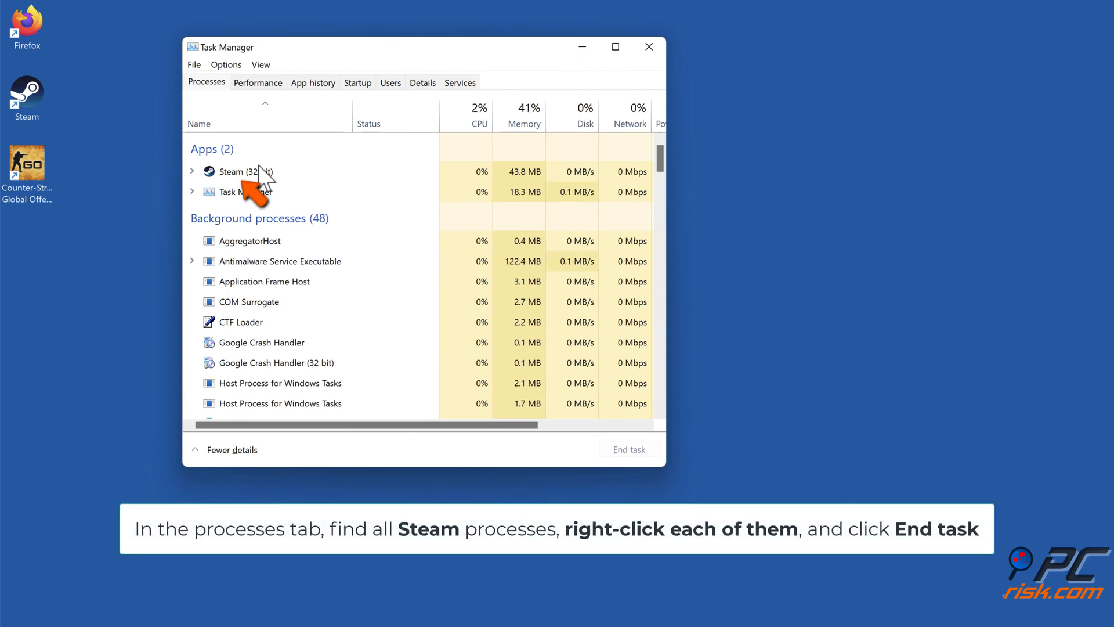
pyautogui.rightClick(241, 171)
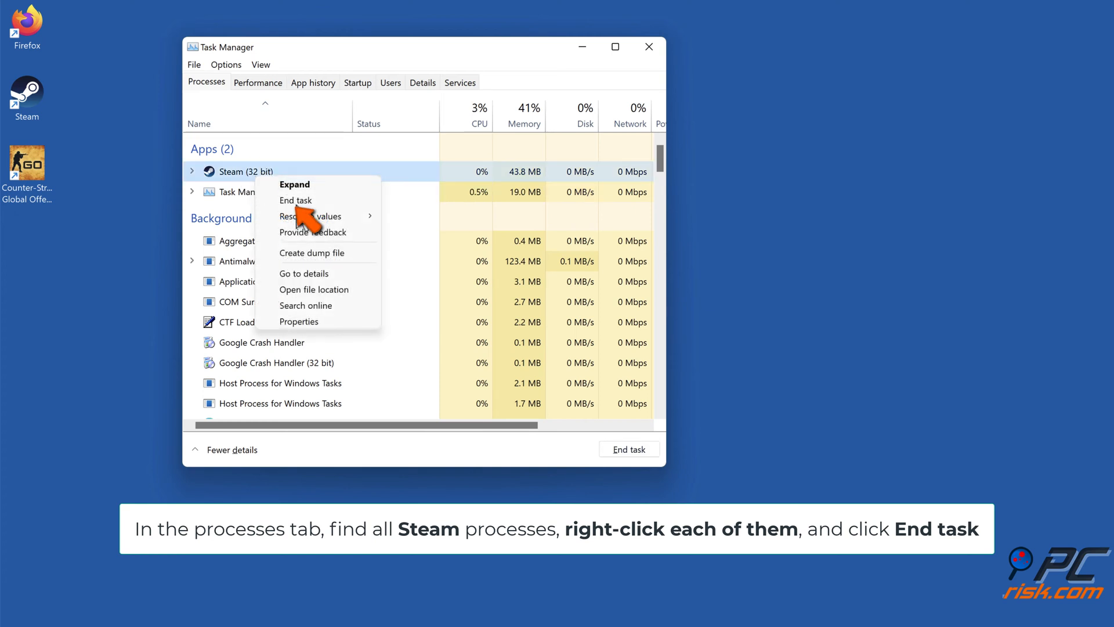
pyautogui.click(295, 200)
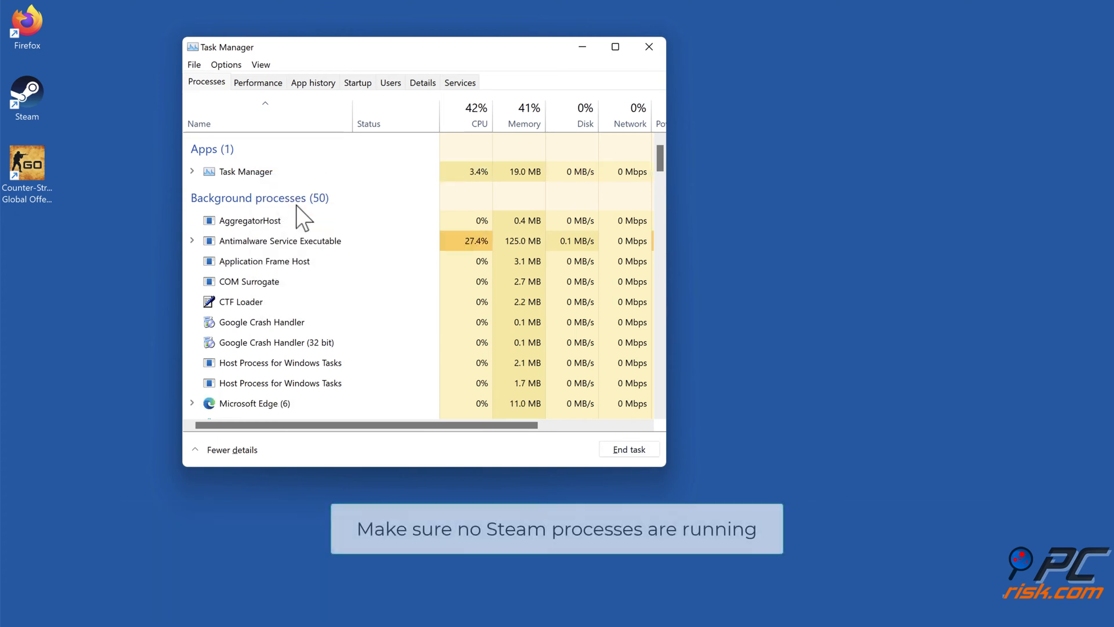
pyautogui.scroll(-3)
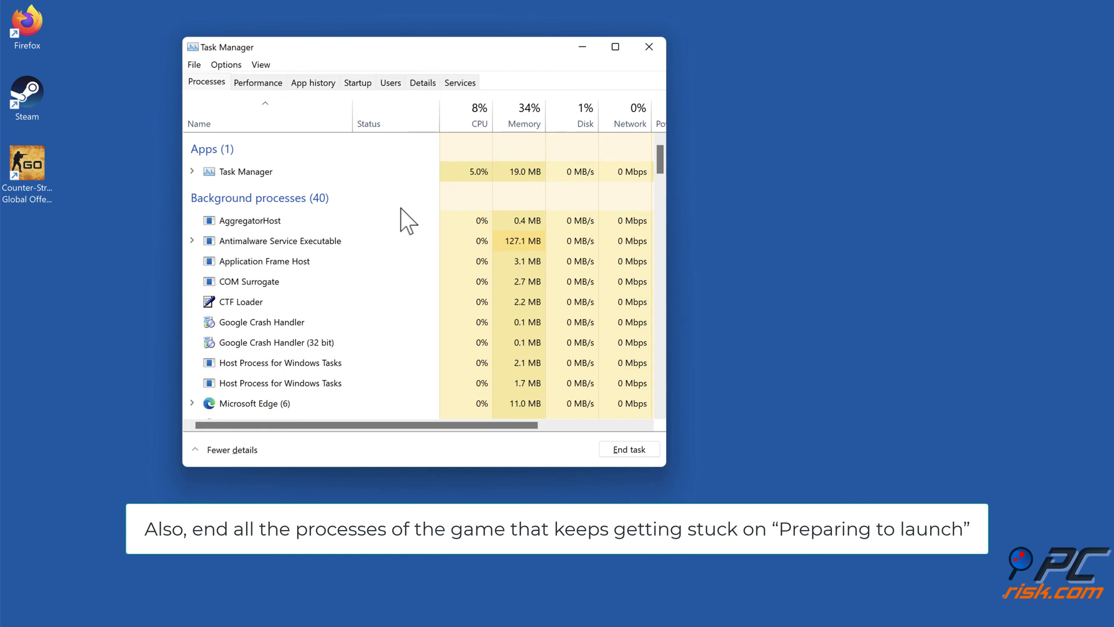
pyautogui.click(647, 46)
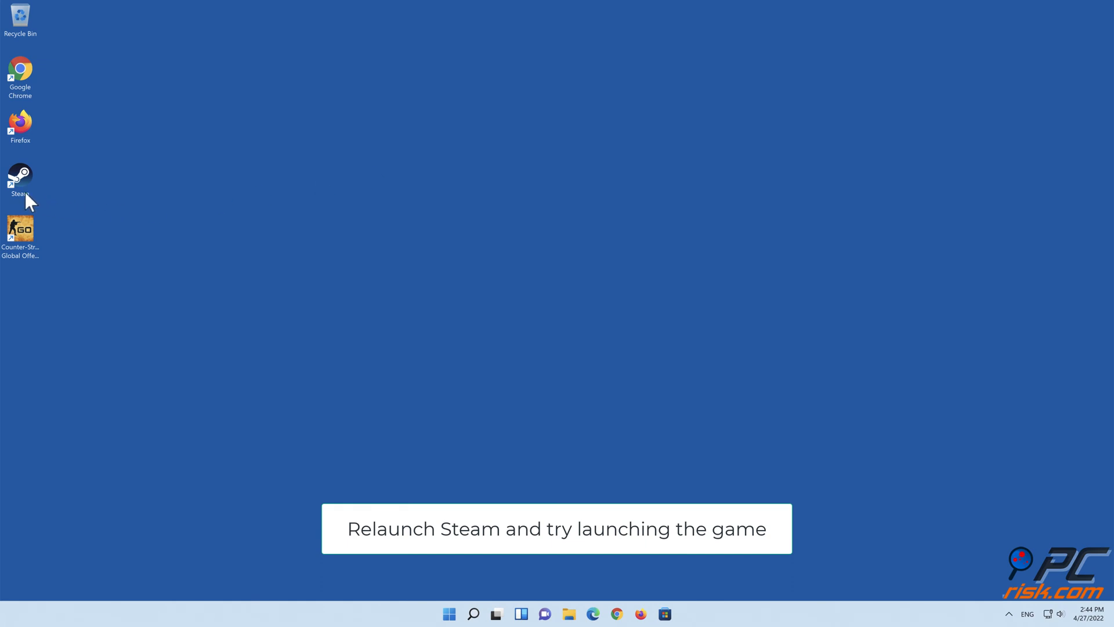
# - Relaunch Steam from the desktop, dismiss the news popup and start Counter-Strike: Global Offensive
pyautogui.doubleClick(20, 177)
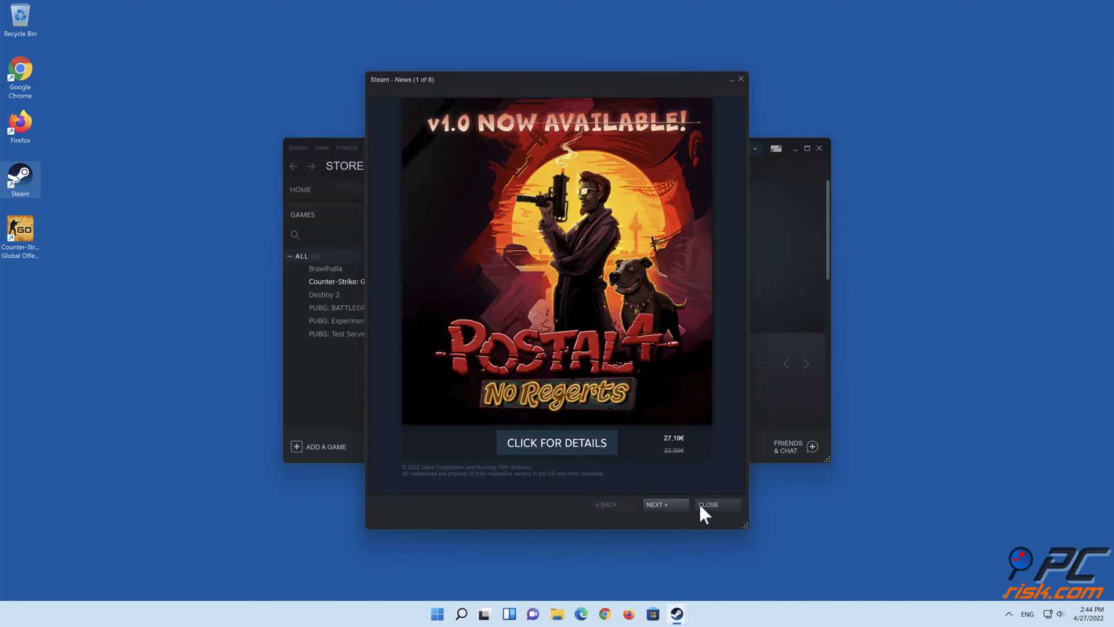
pyautogui.click(707, 504)
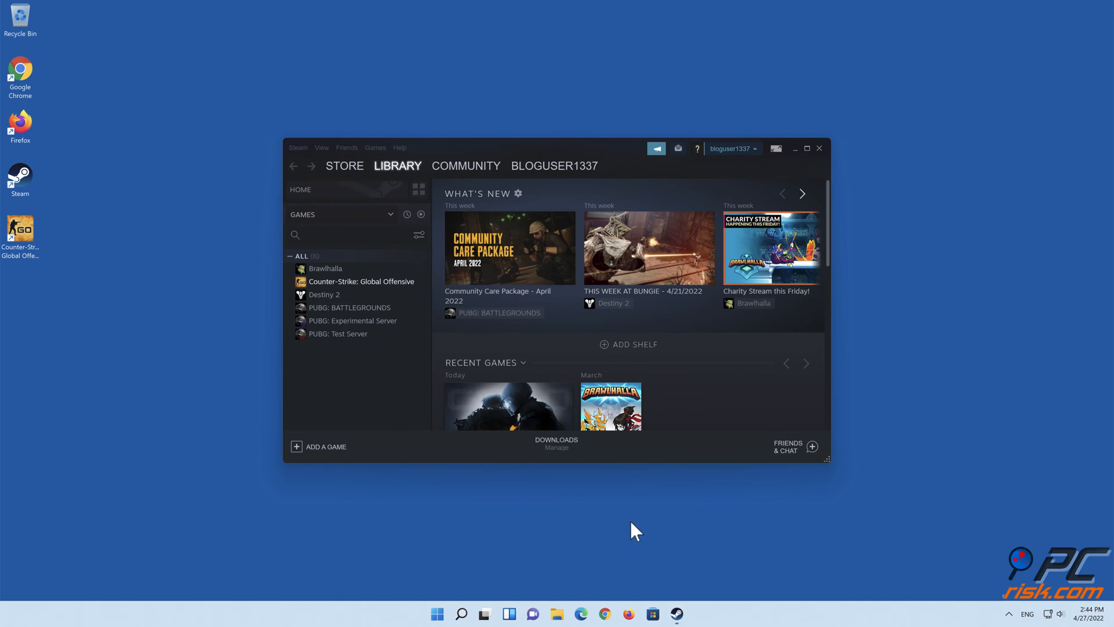
pyautogui.moveTo(556, 578)
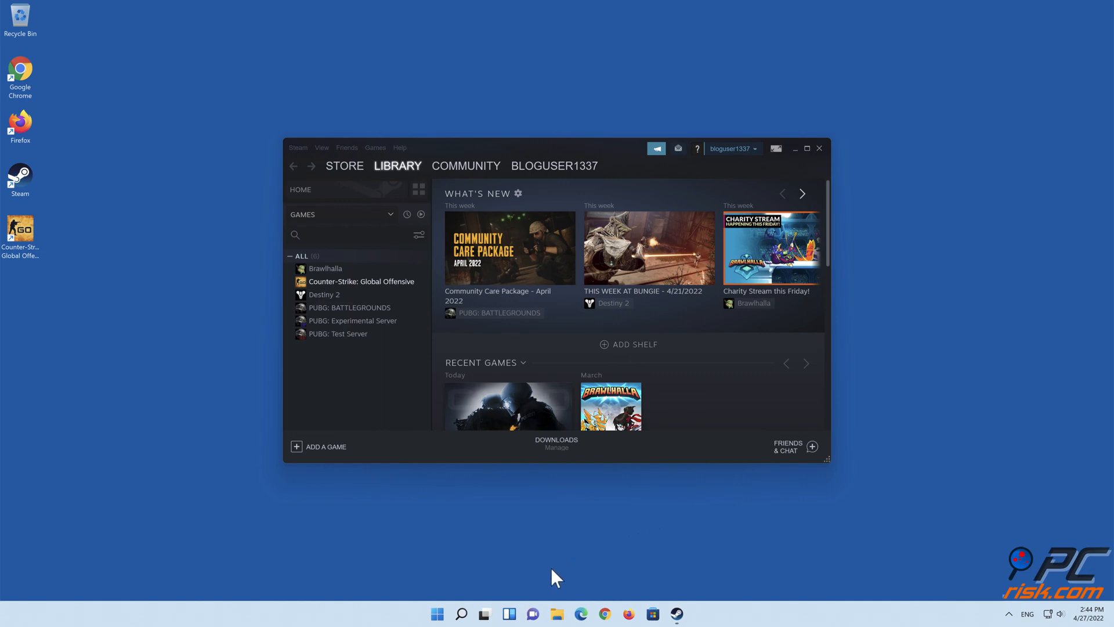
pyautogui.moveTo(364, 294)
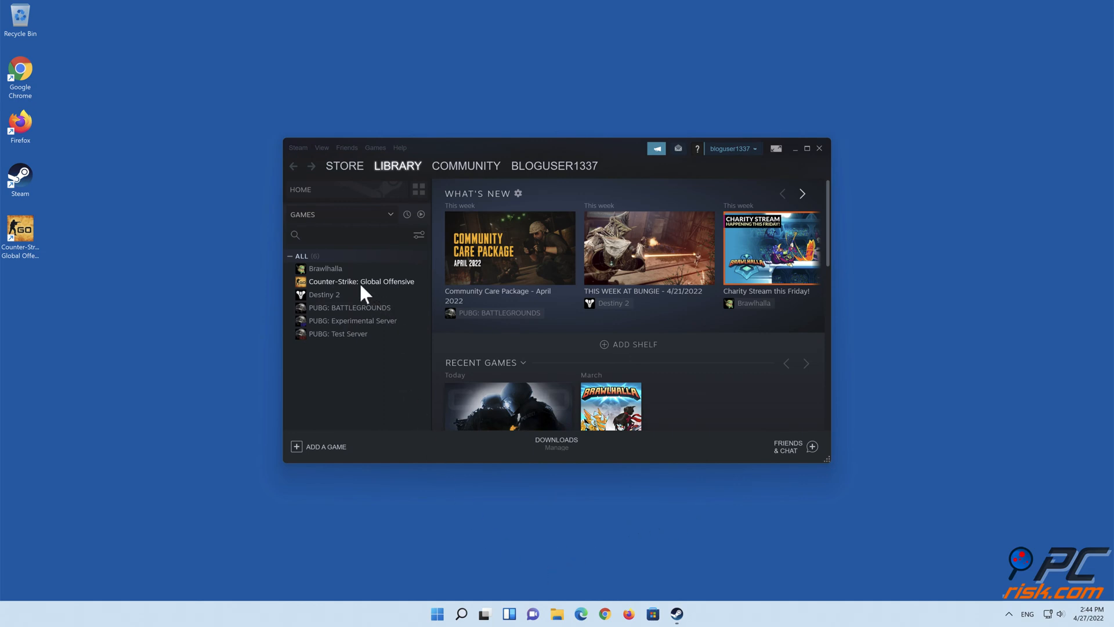
pyautogui.click(361, 281)
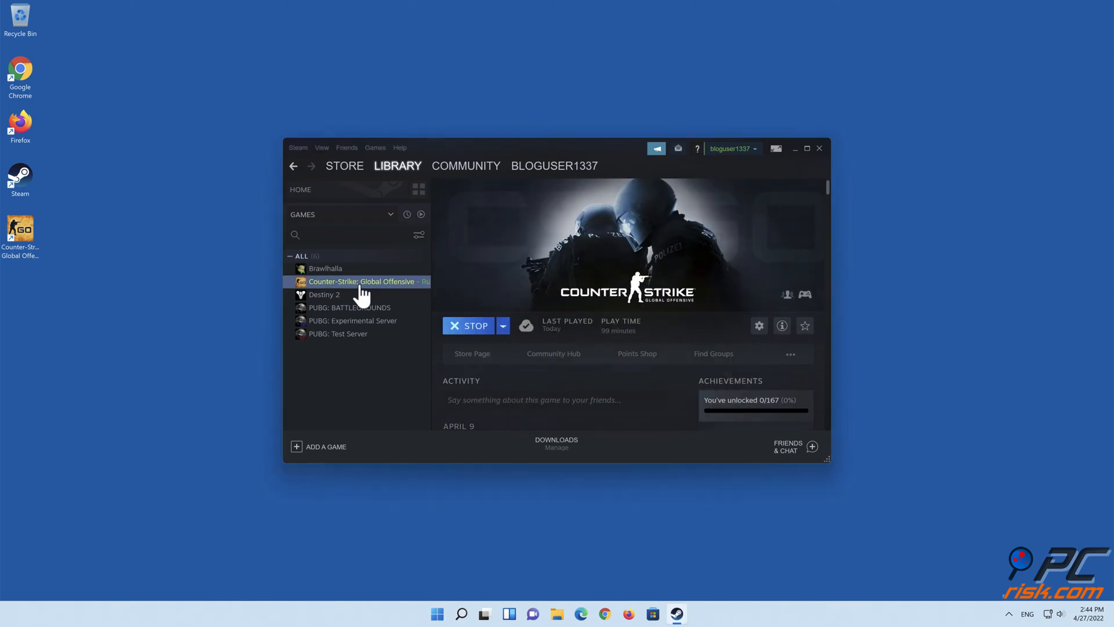
pyautogui.click(819, 148)
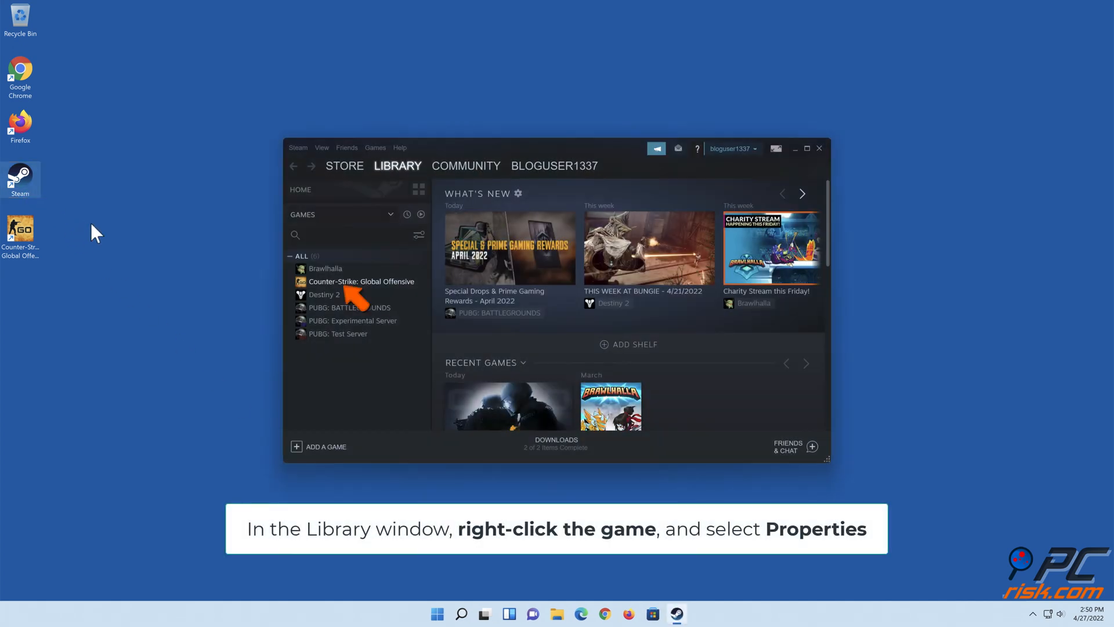
# - Verify integrity of Counter-Strike: Global Offensive's files via Properties > Local Files and dismiss the result
pyautogui.rightClick(361, 282)
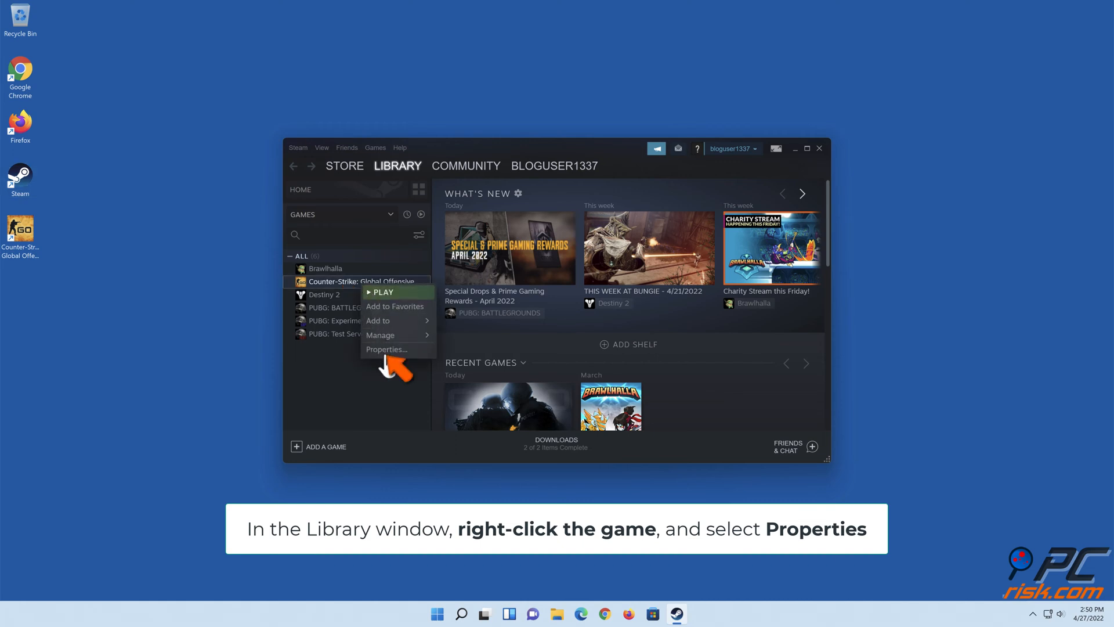
pyautogui.click(386, 349)
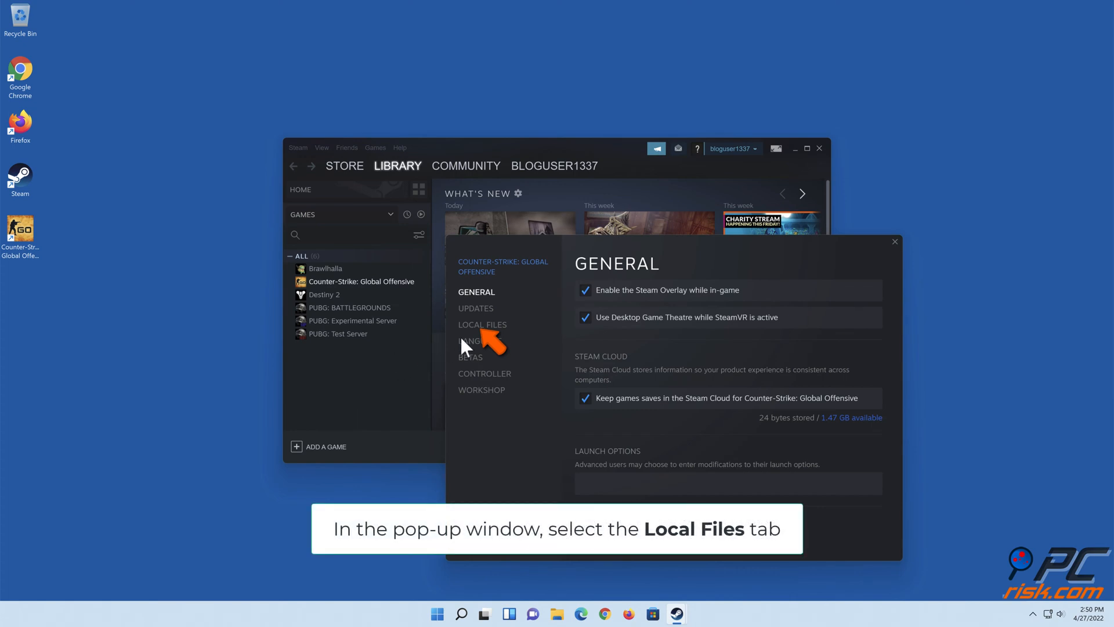
pyautogui.click(482, 325)
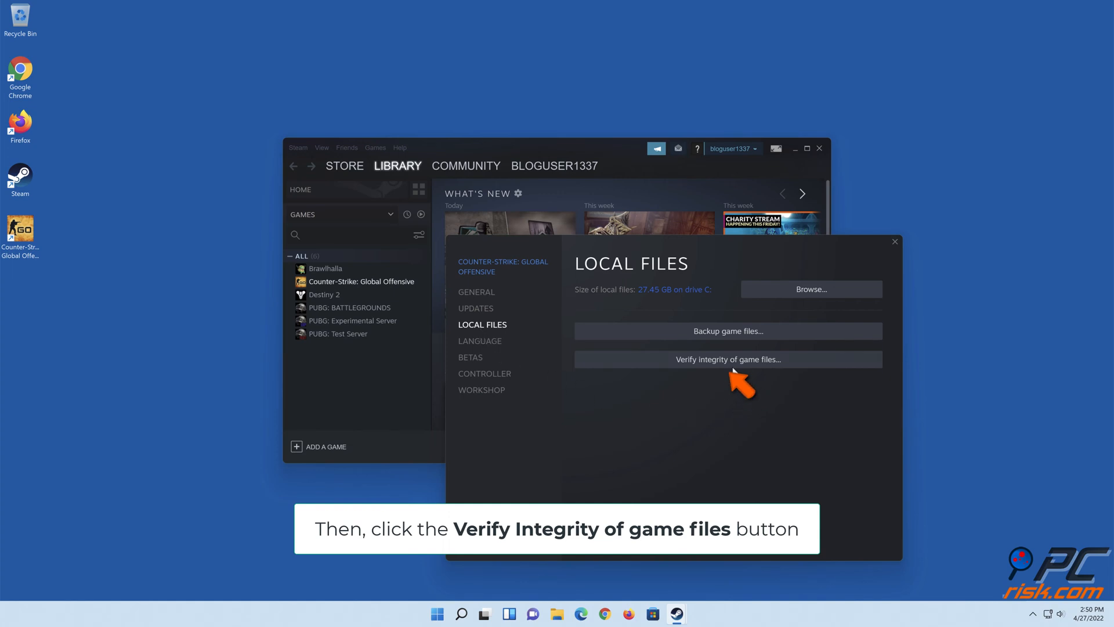
pyautogui.click(727, 359)
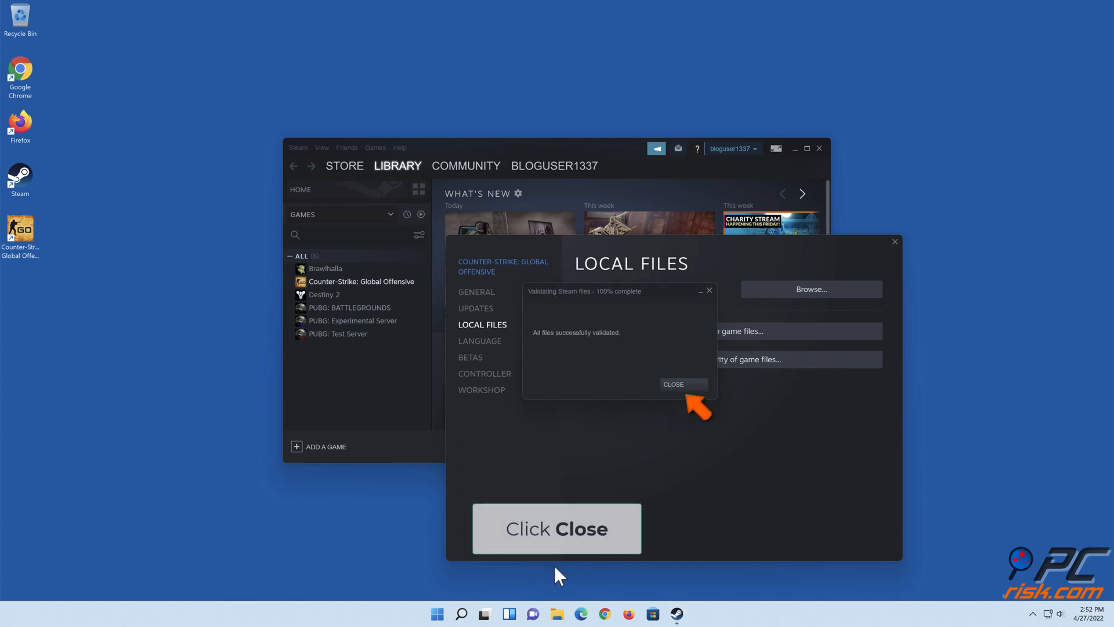
pyautogui.moveTo(673, 401)
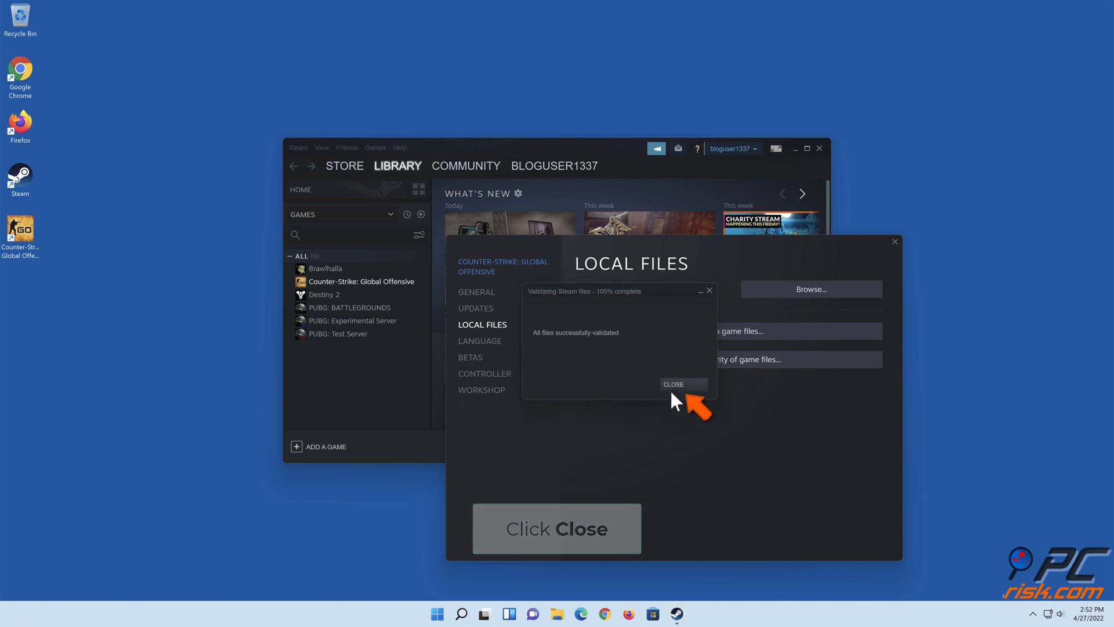
pyautogui.click(673, 384)
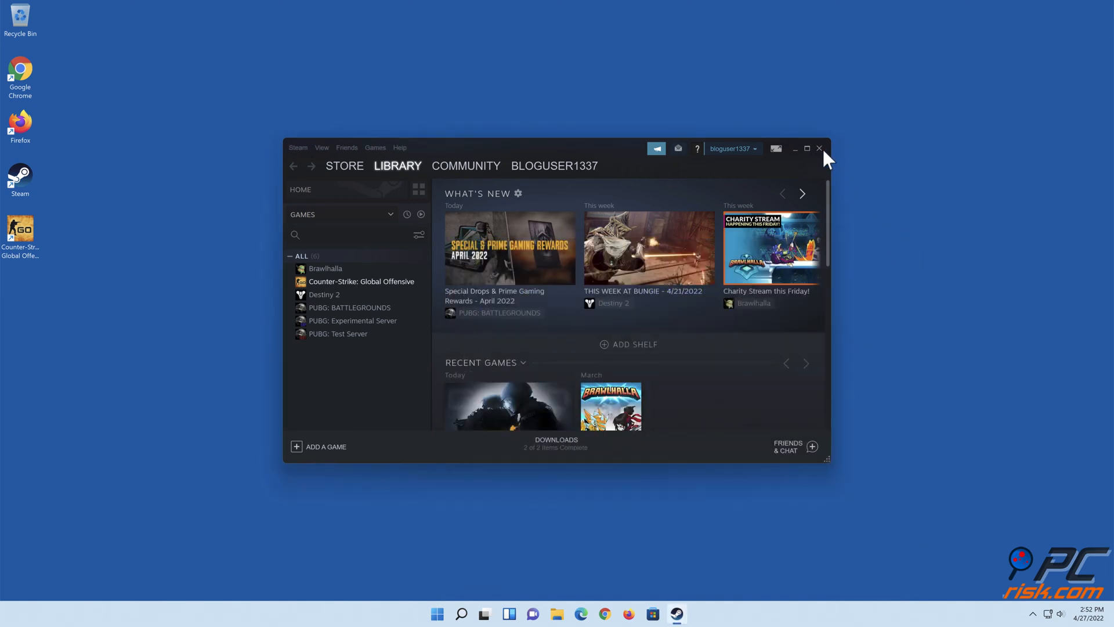
# - Close the Steam window from its title bar
pyautogui.click(819, 149)
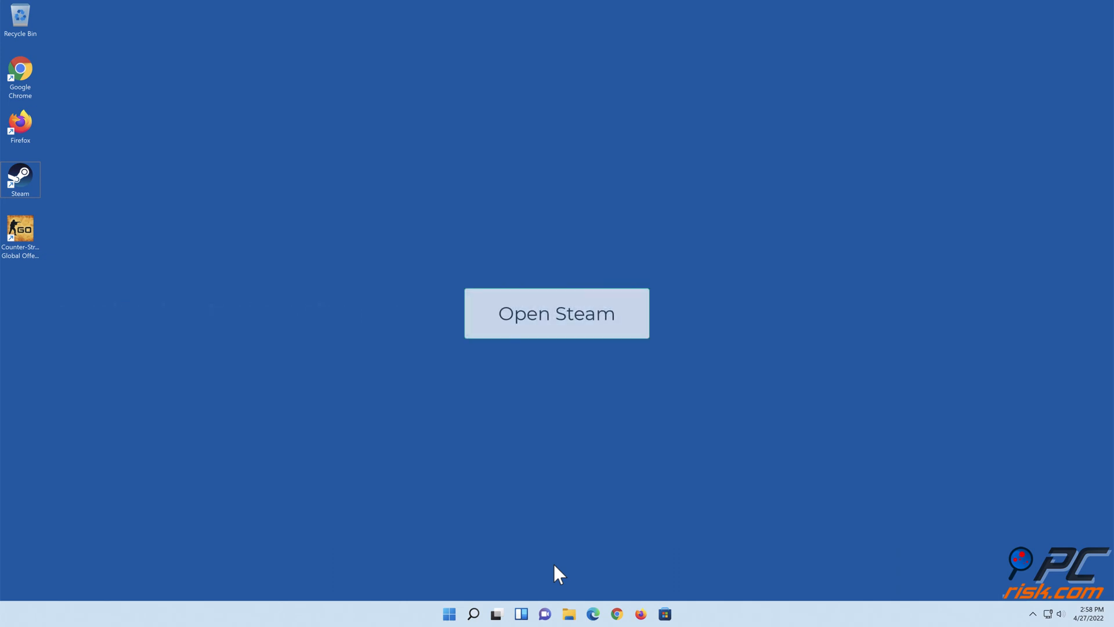
pyautogui.moveTo(101, 250)
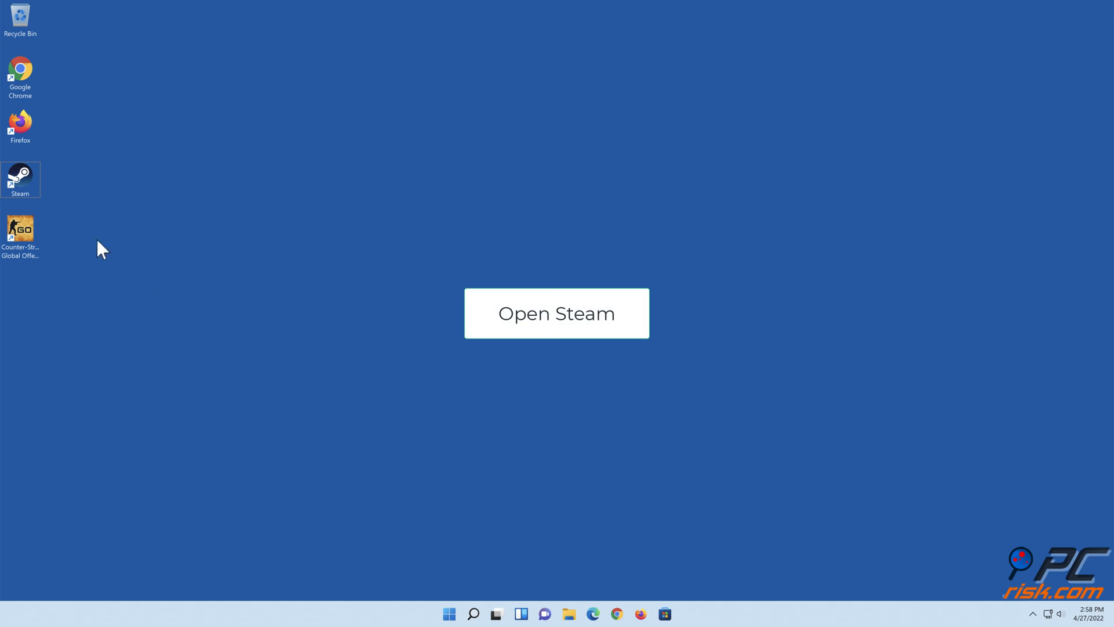
pyautogui.click(557, 313)
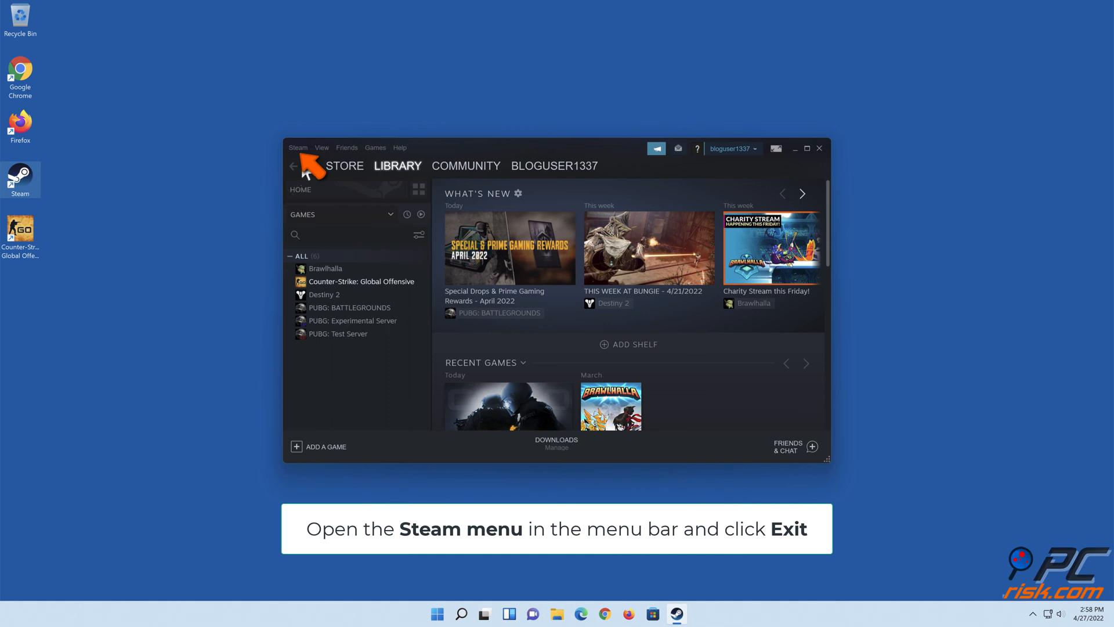
# - Exit the Steam client through the Steam menu's Exit command
pyautogui.click(297, 147)
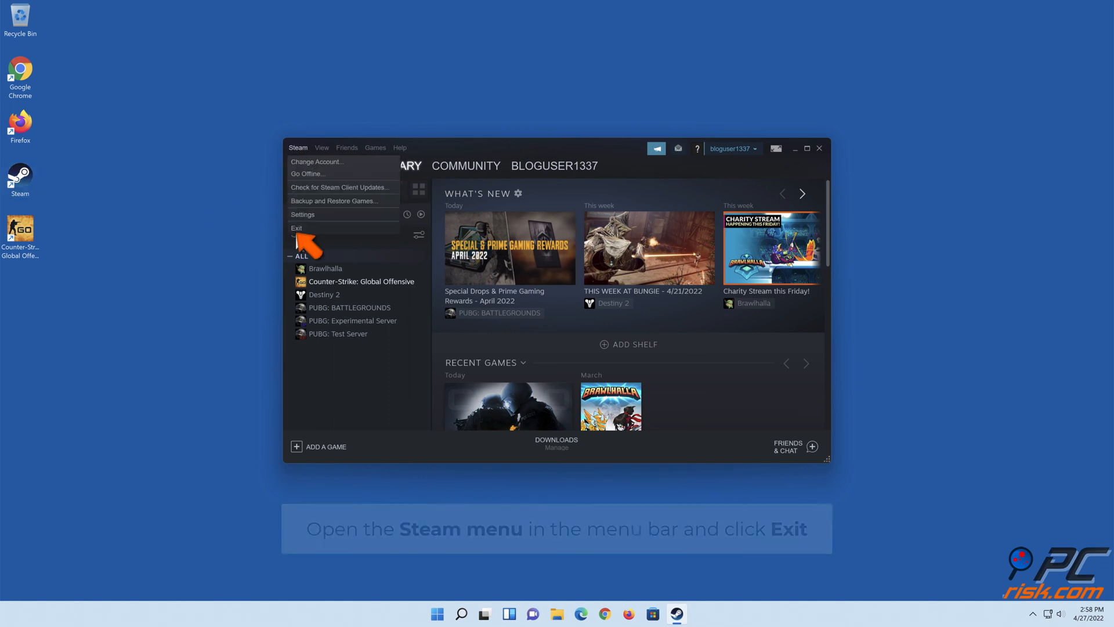
pyautogui.click(297, 228)
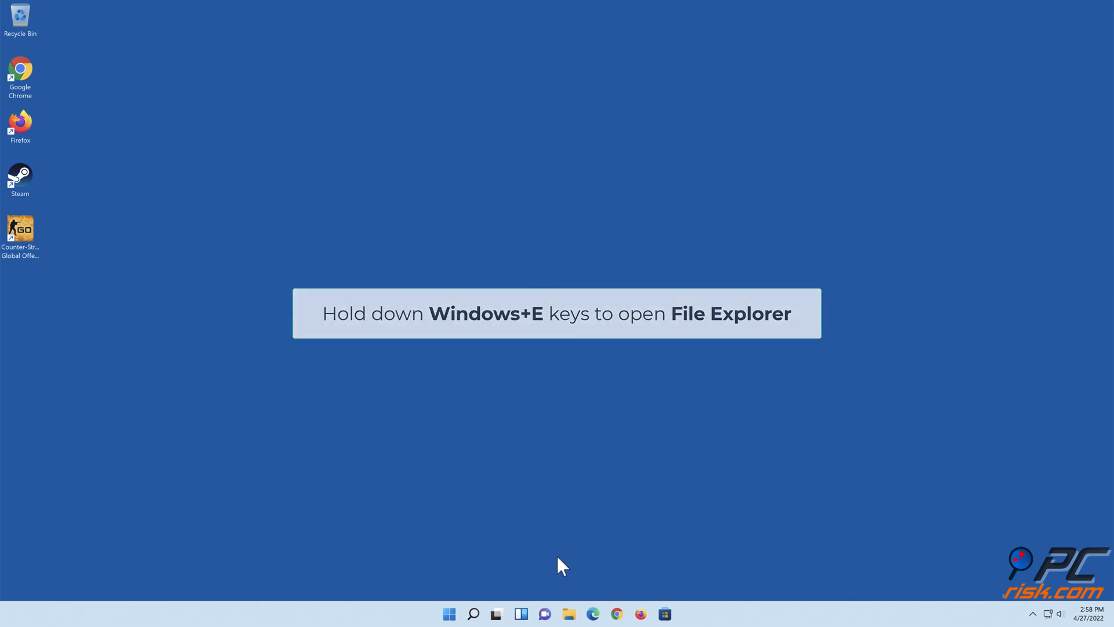
# - Go to C:\Program Files (x86)\Steam in File Explorer and delete the appcache folder
pyautogui.press('win+e')
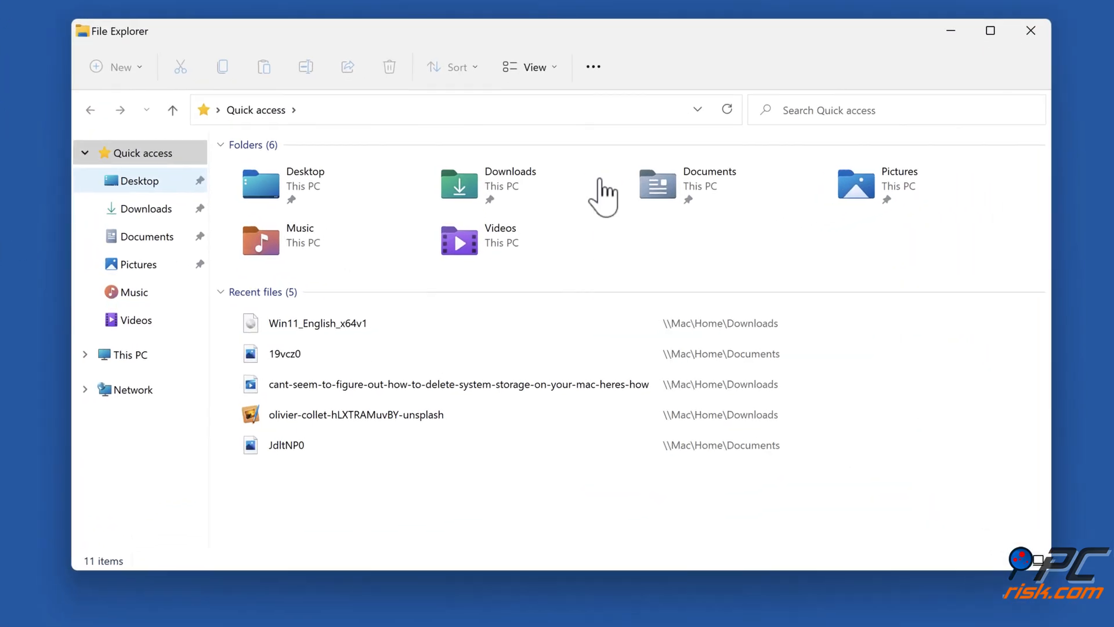
pyautogui.click(450, 109)
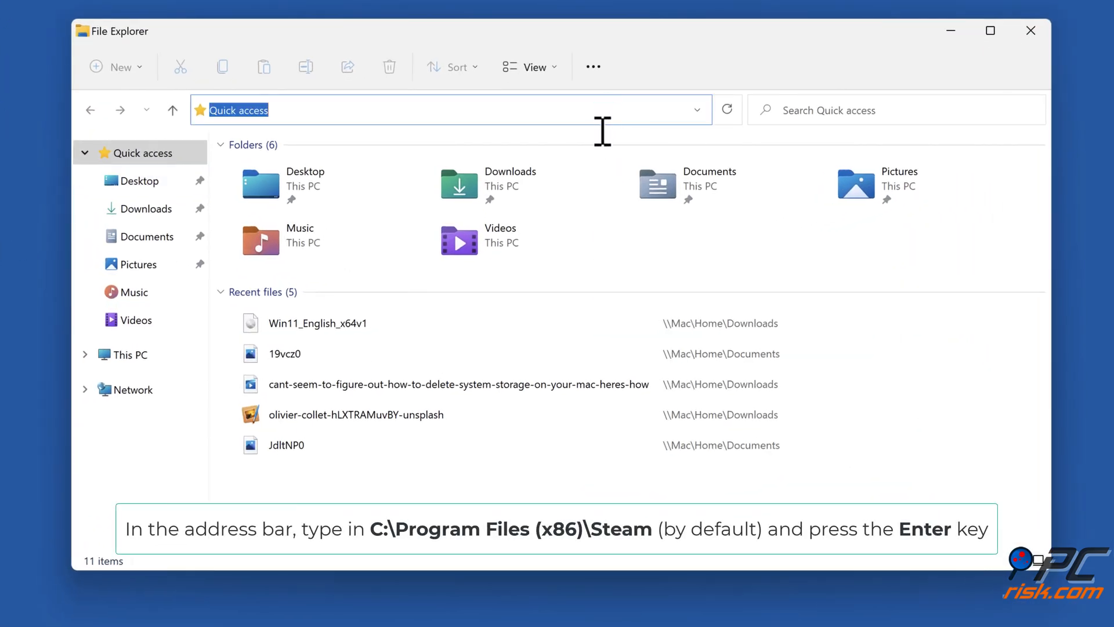
pyautogui.write('c:\\program files (x86)\\steam')
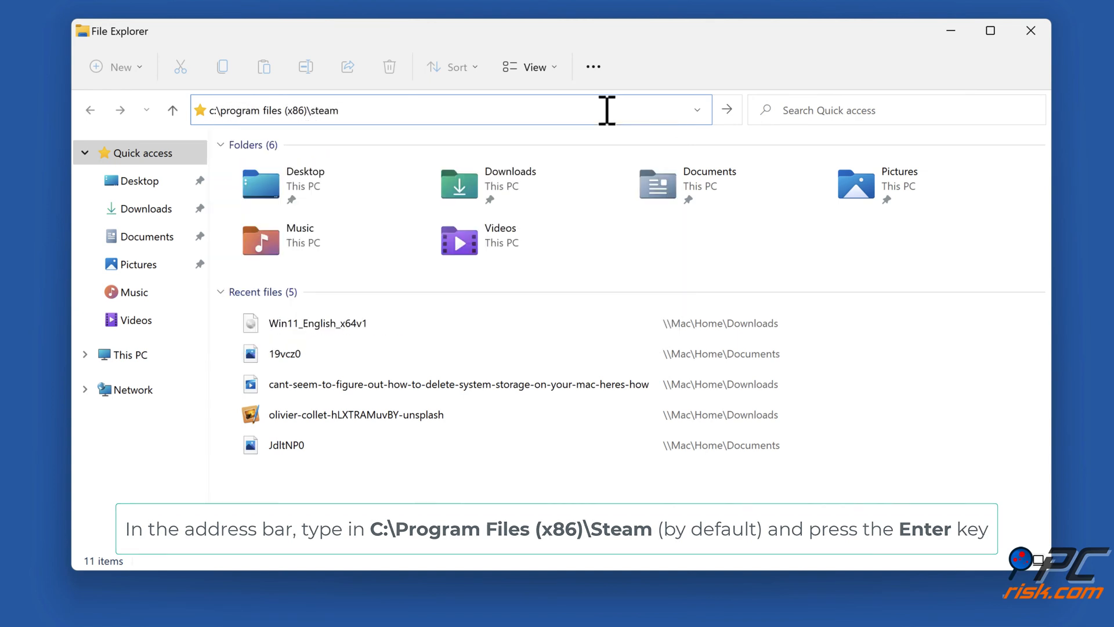
pyautogui.press('Enter')
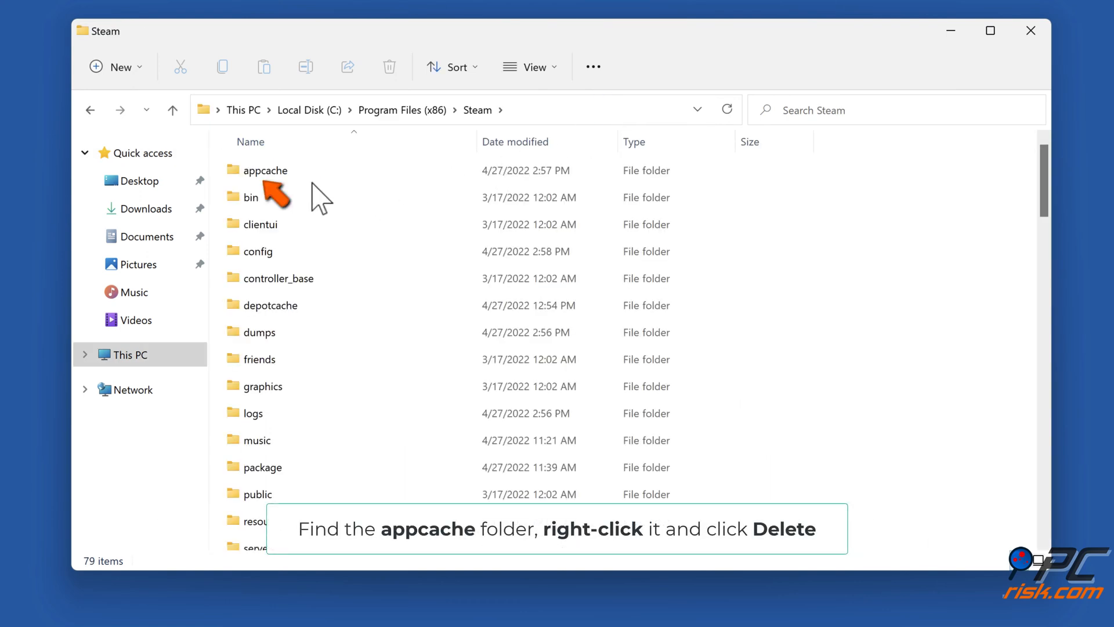
pyautogui.rightClick(265, 170)
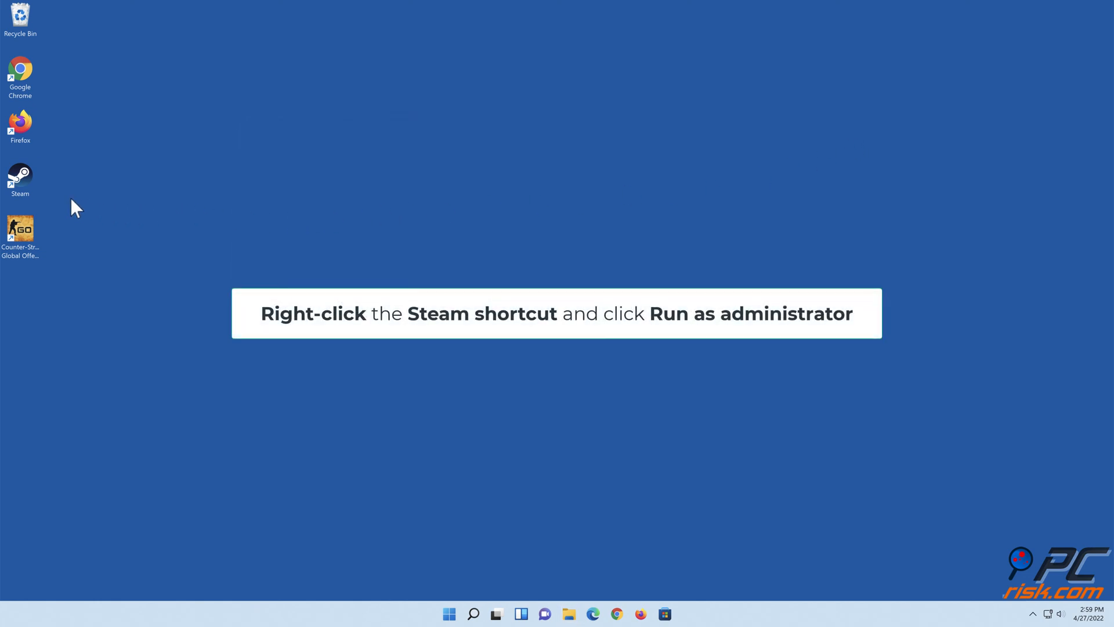
# - Run Steam as administrator from the desktop shortcut and close its news popup
pyautogui.rightClick(20, 176)
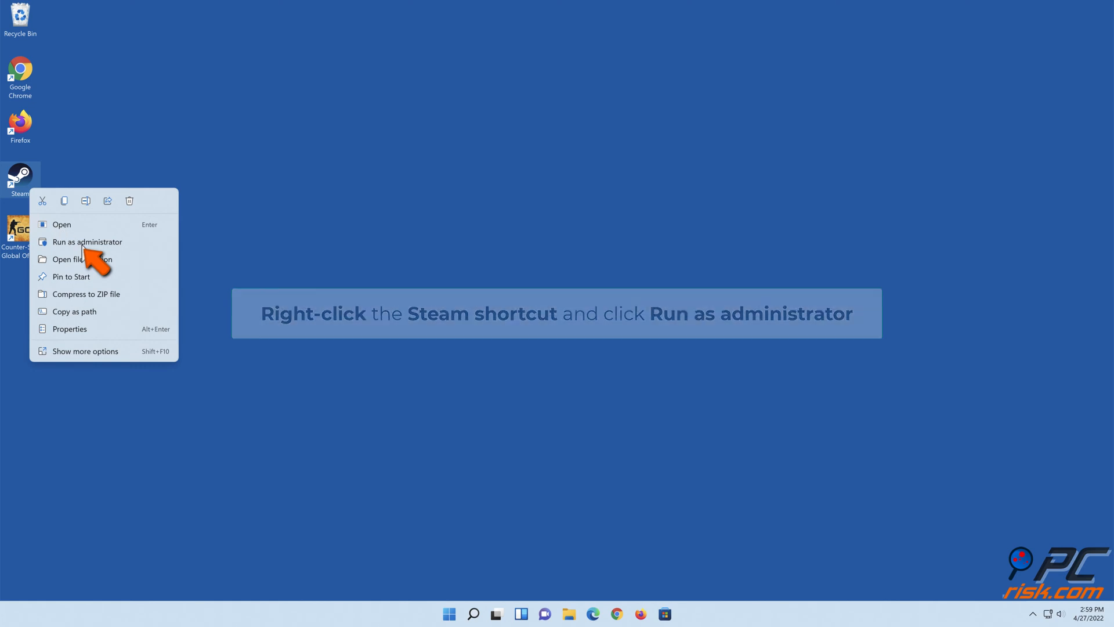
pyautogui.click(87, 242)
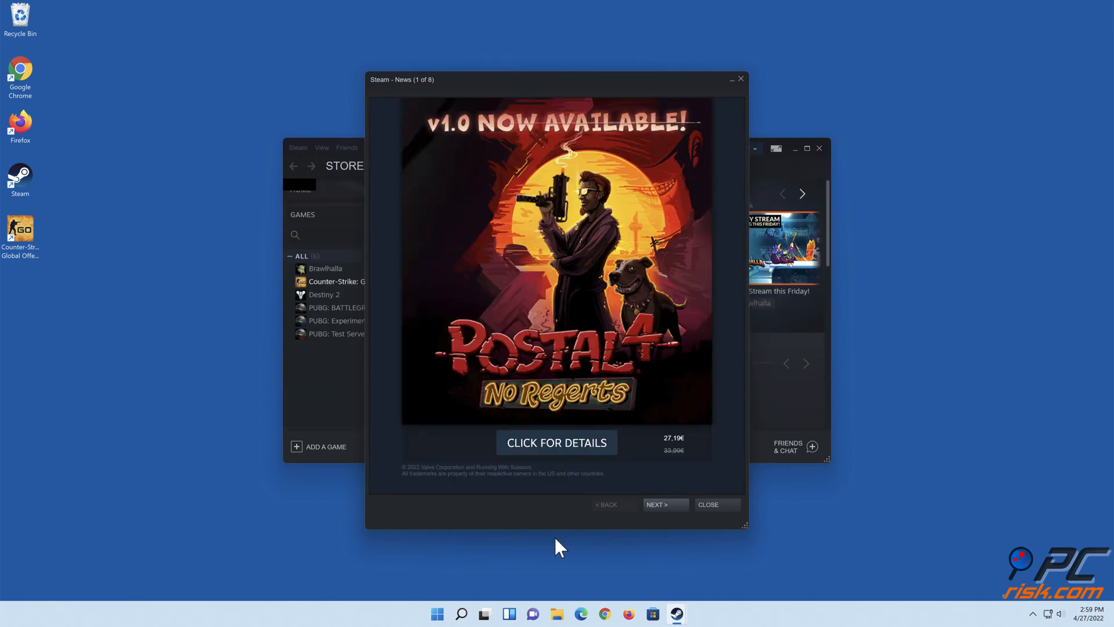
pyautogui.click(706, 504)
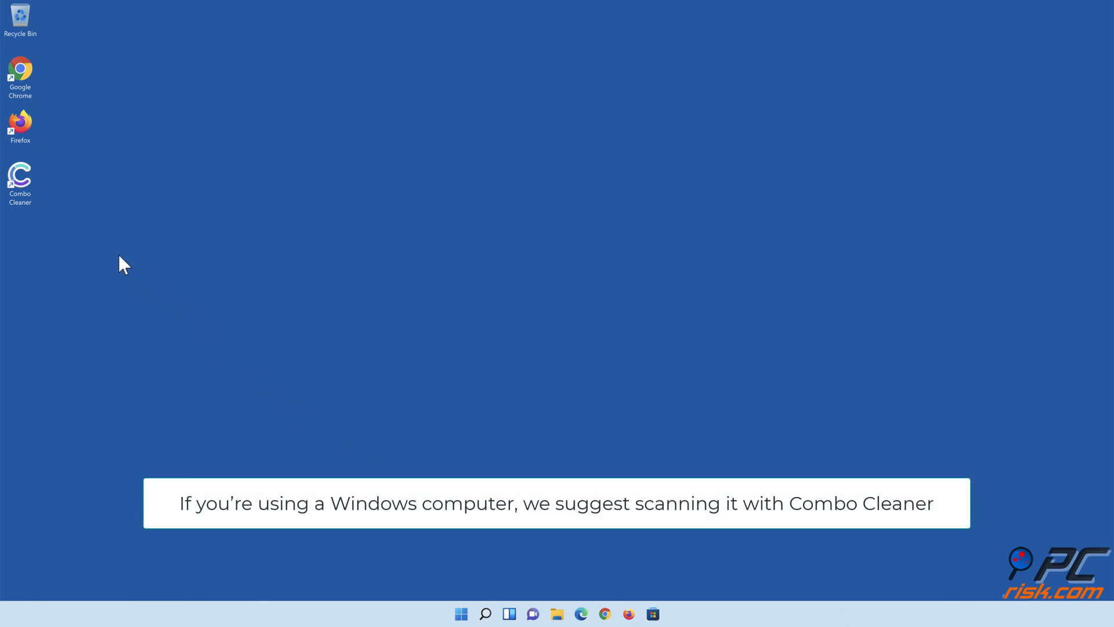
# - Launch Combo Cleaner, run a quick scan, move detected threats to quarantine and finish the summary
pyautogui.doubleClick(20, 181)
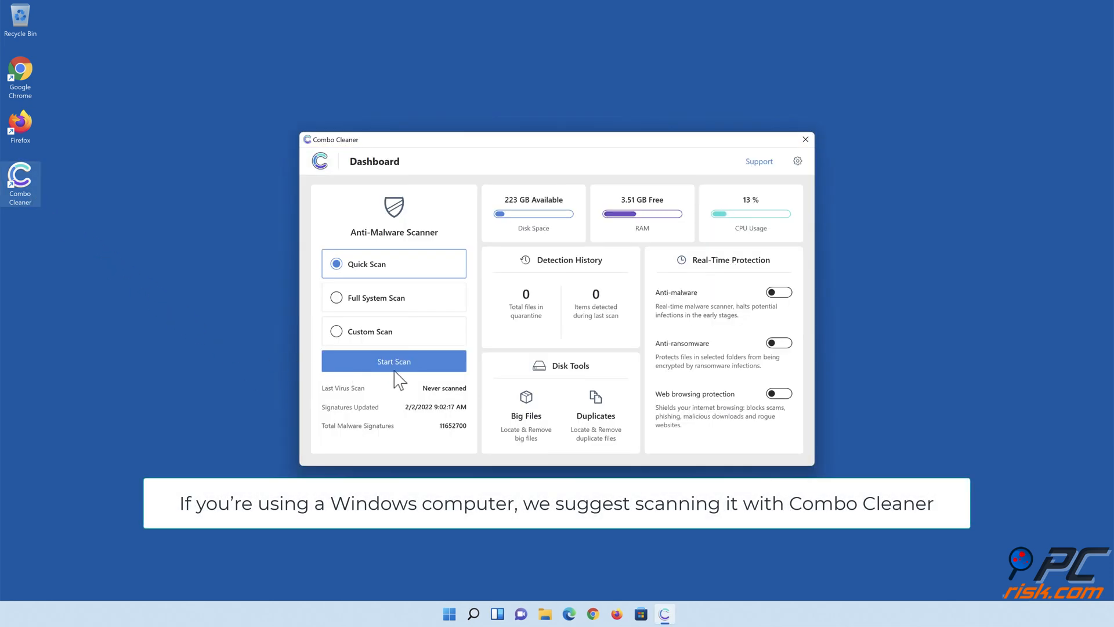
pyautogui.click(393, 361)
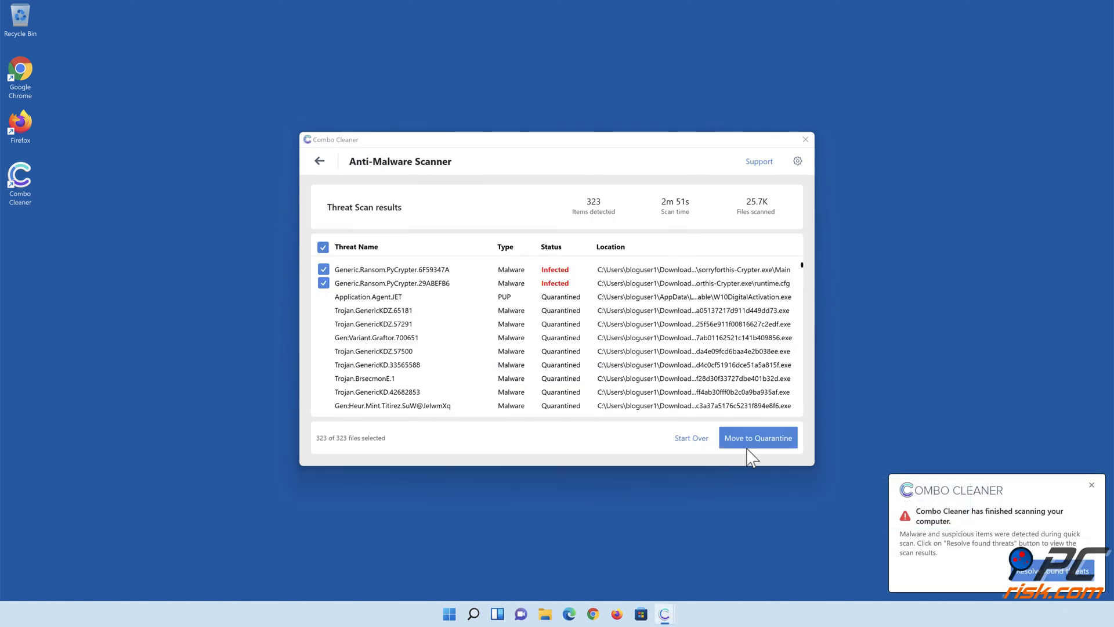
pyautogui.click(757, 437)
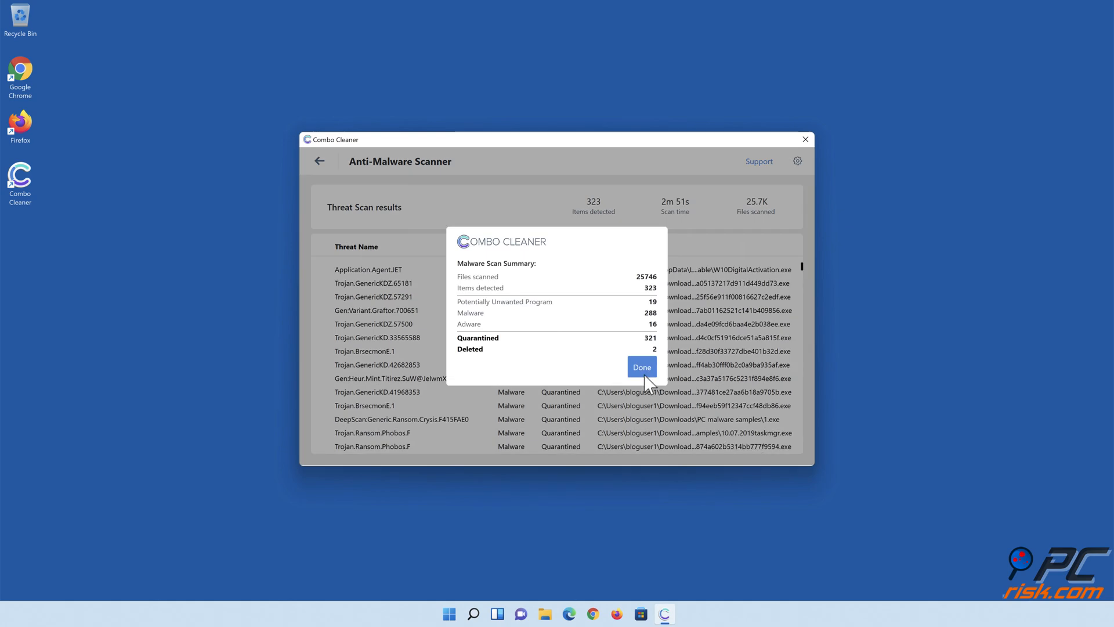
pyautogui.click(640, 367)
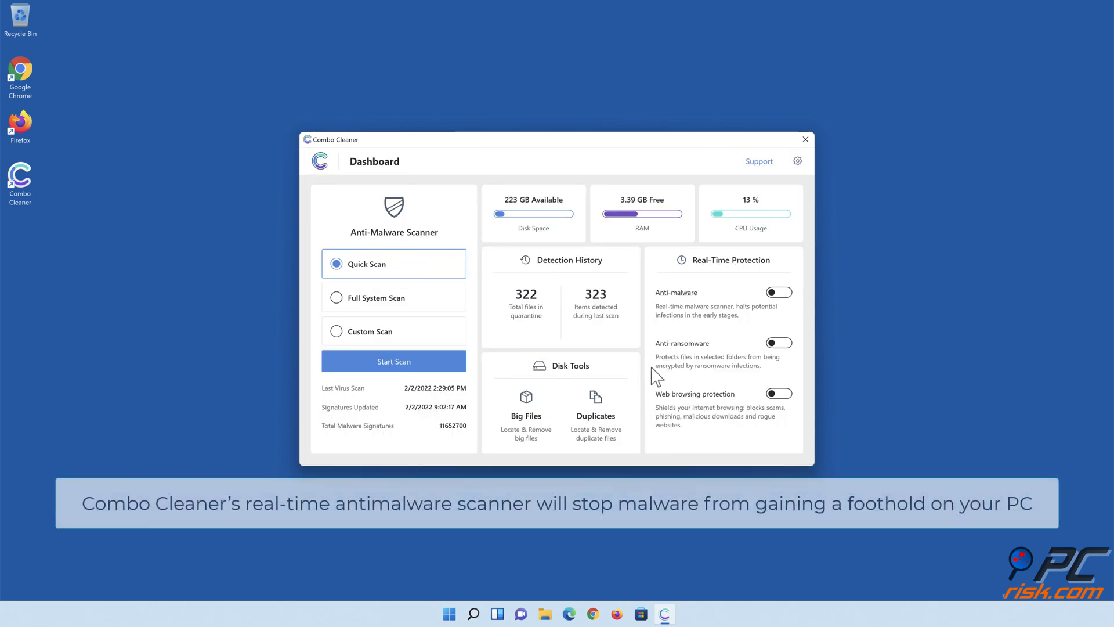
# - Turn on real-time Anti-malware and Anti-ransomware protection toggles
pyautogui.click(778, 292)
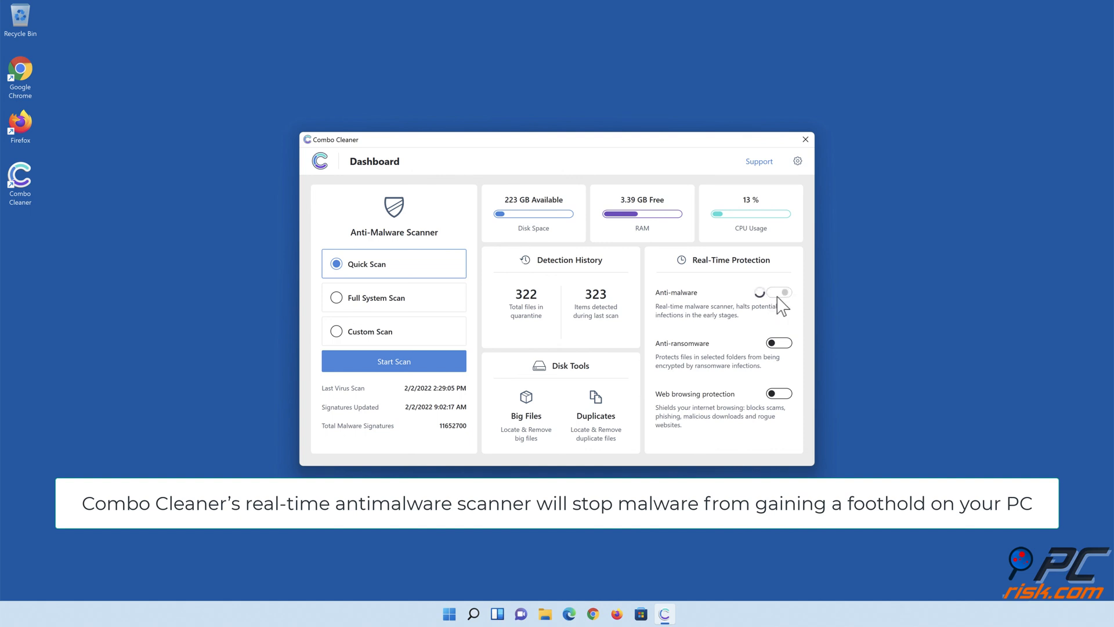
pyautogui.click(779, 292)
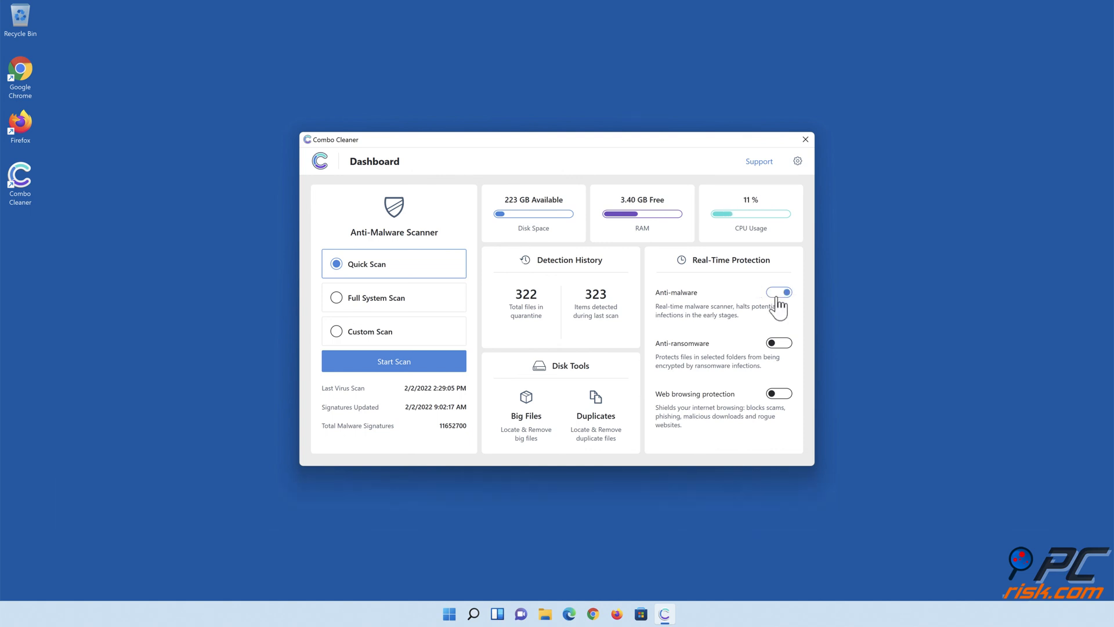
pyautogui.click(778, 292)
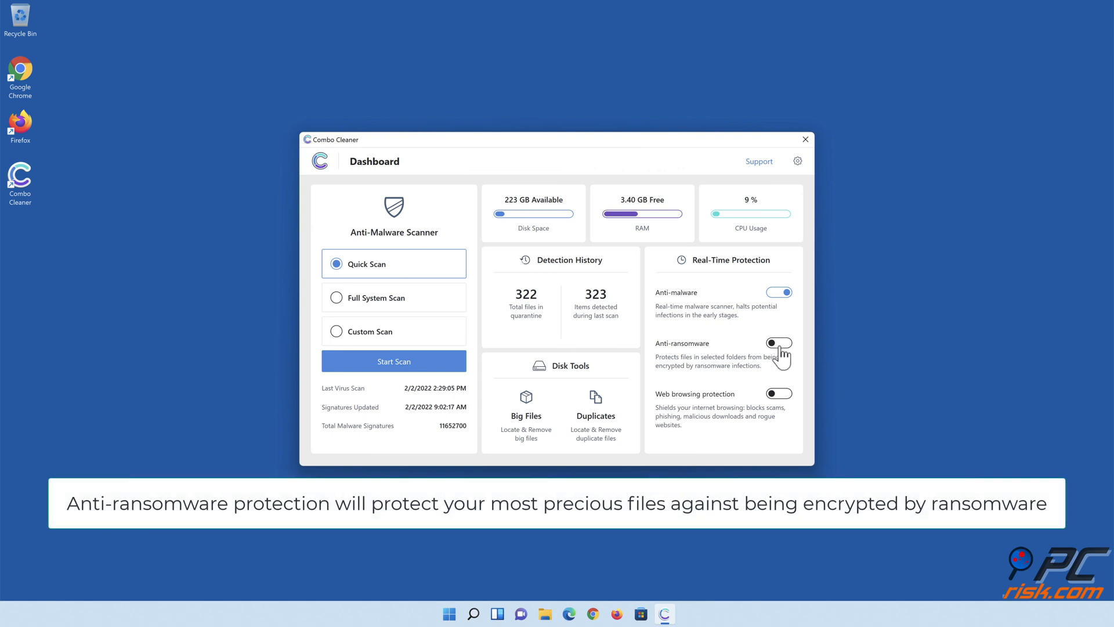
pyautogui.click(779, 343)
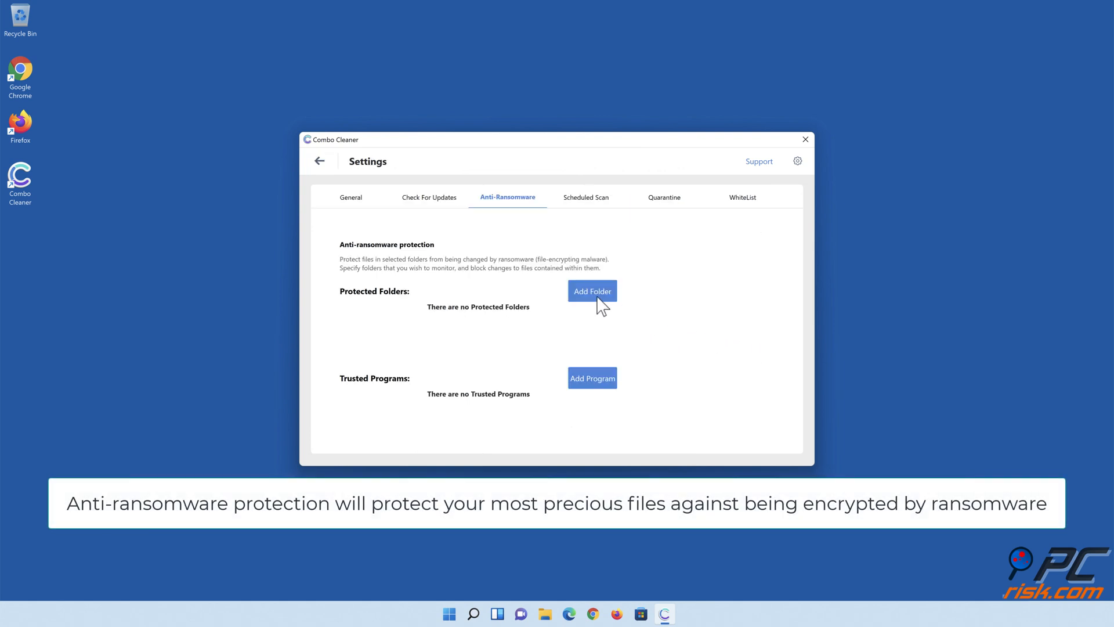
# - Add Libraries > Documents > Documents as a protected folder and return to the dashboard
pyautogui.click(592, 291)
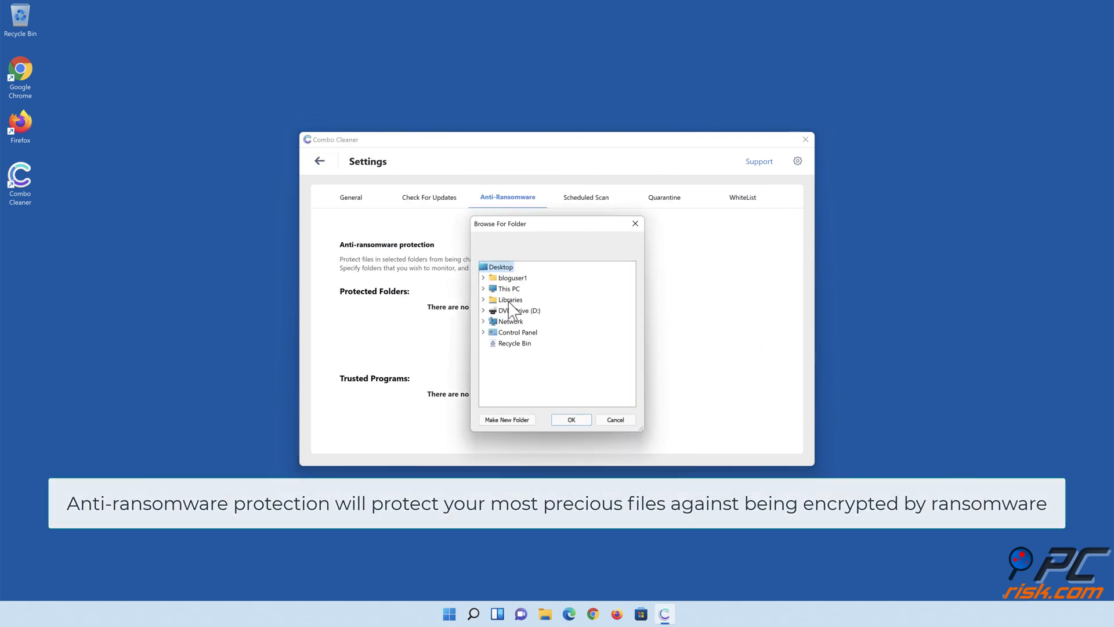
pyautogui.click(483, 299)
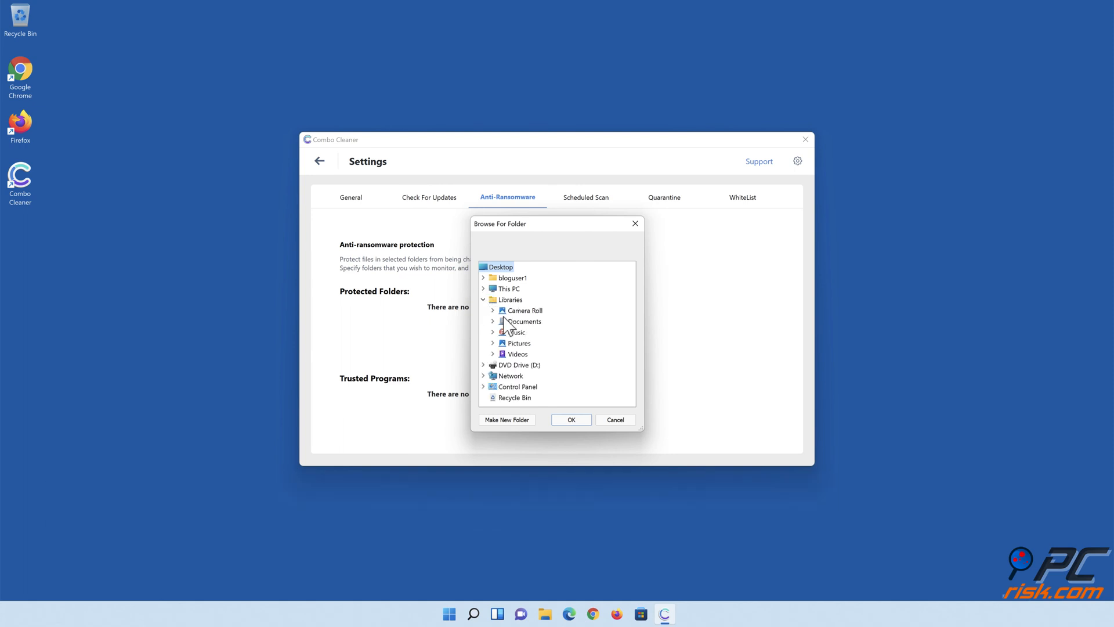
pyautogui.click(493, 321)
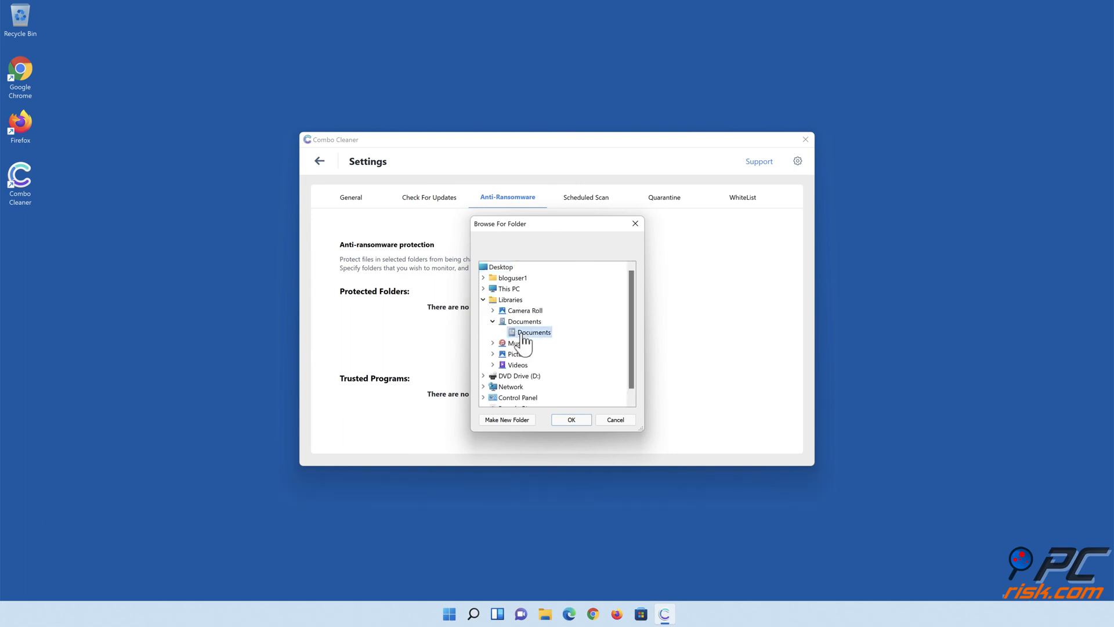
pyautogui.moveTo(572, 434)
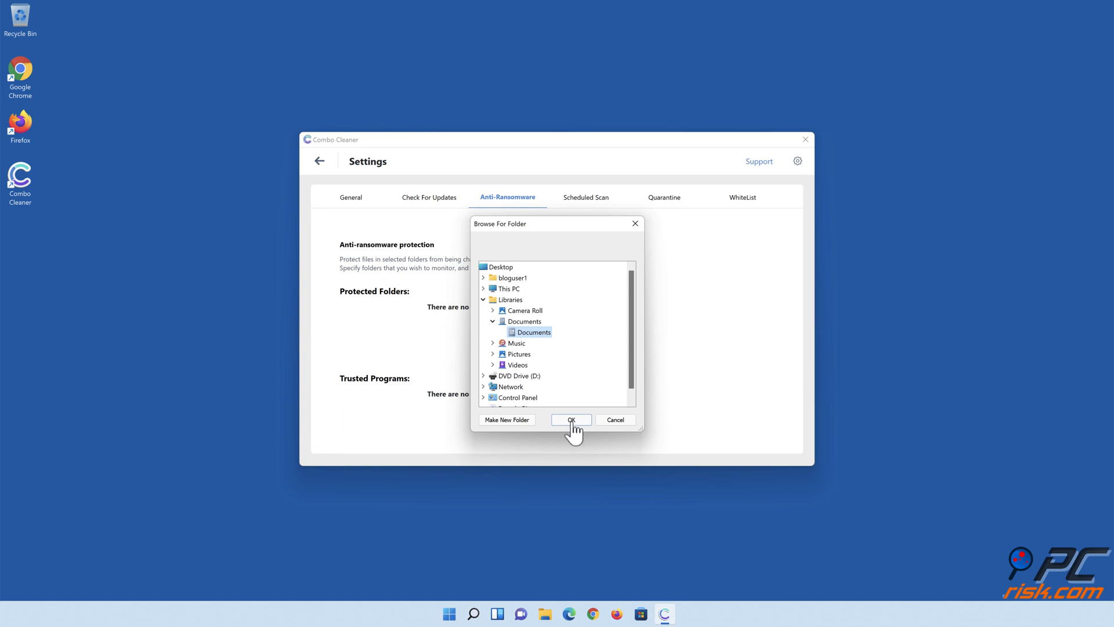
pyautogui.click(570, 418)
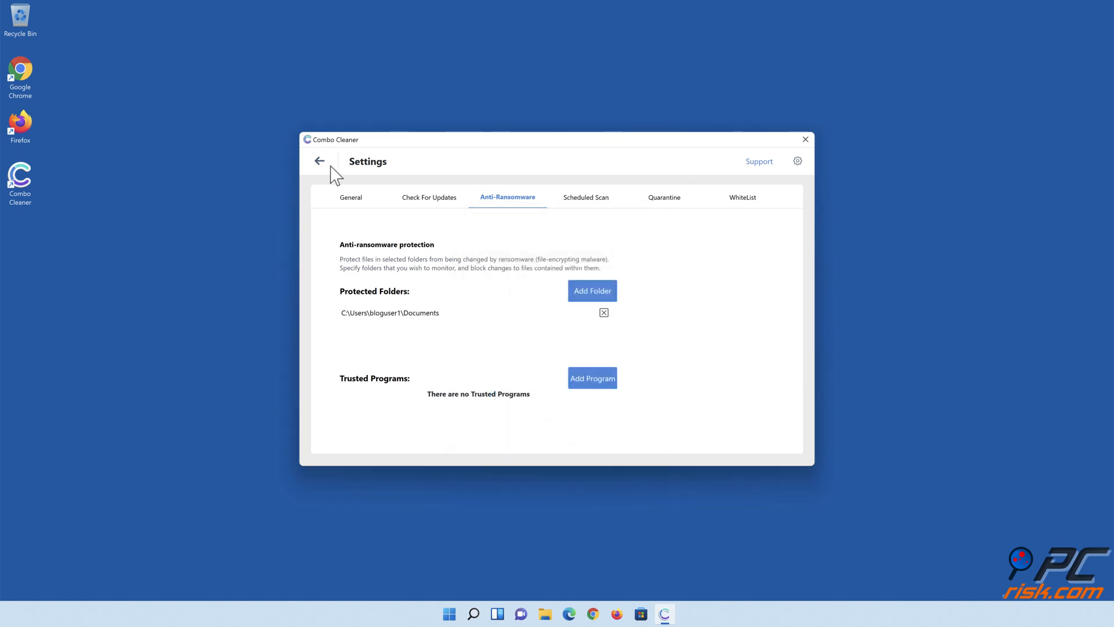
pyautogui.click(320, 160)
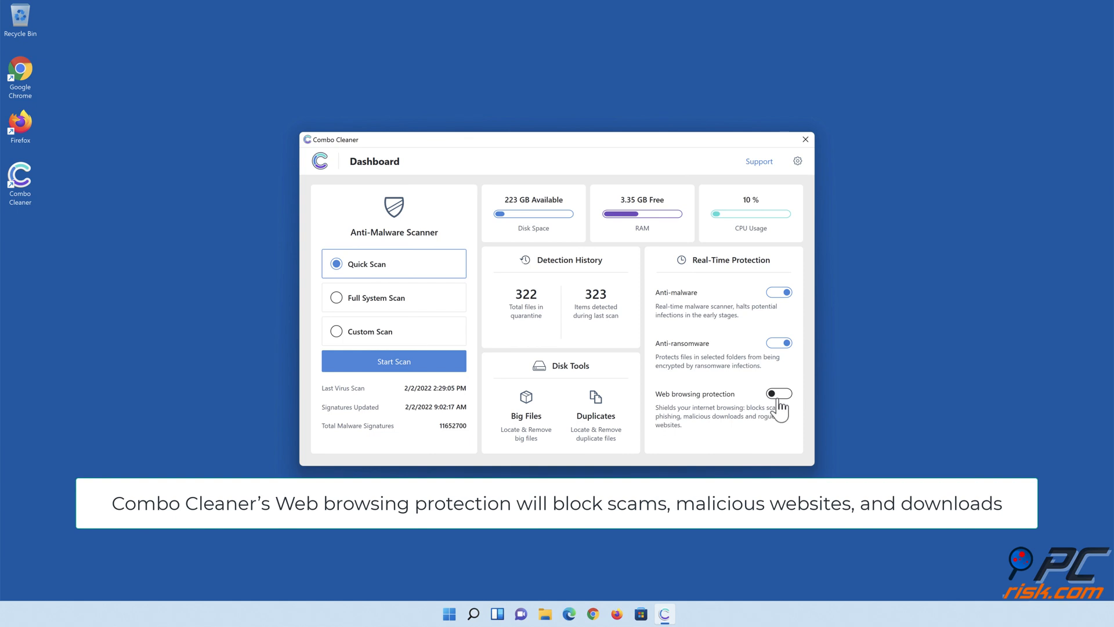
# - Enable Web browsing protection so all three real-time protections are on, then close Combo Cleaner
pyautogui.click(779, 392)
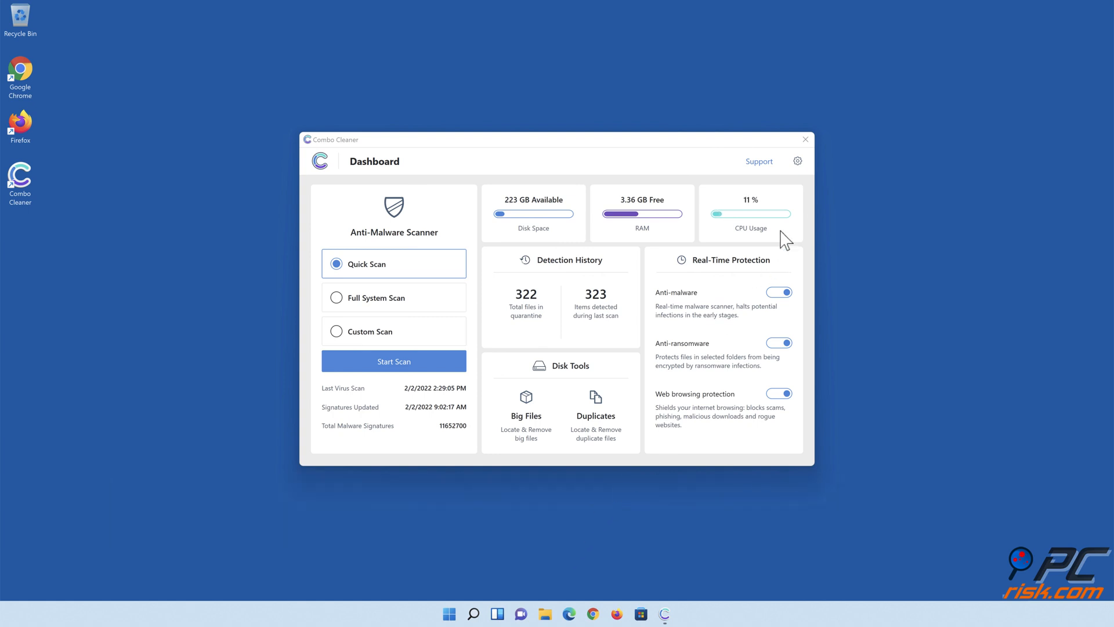
pyautogui.click(804, 139)
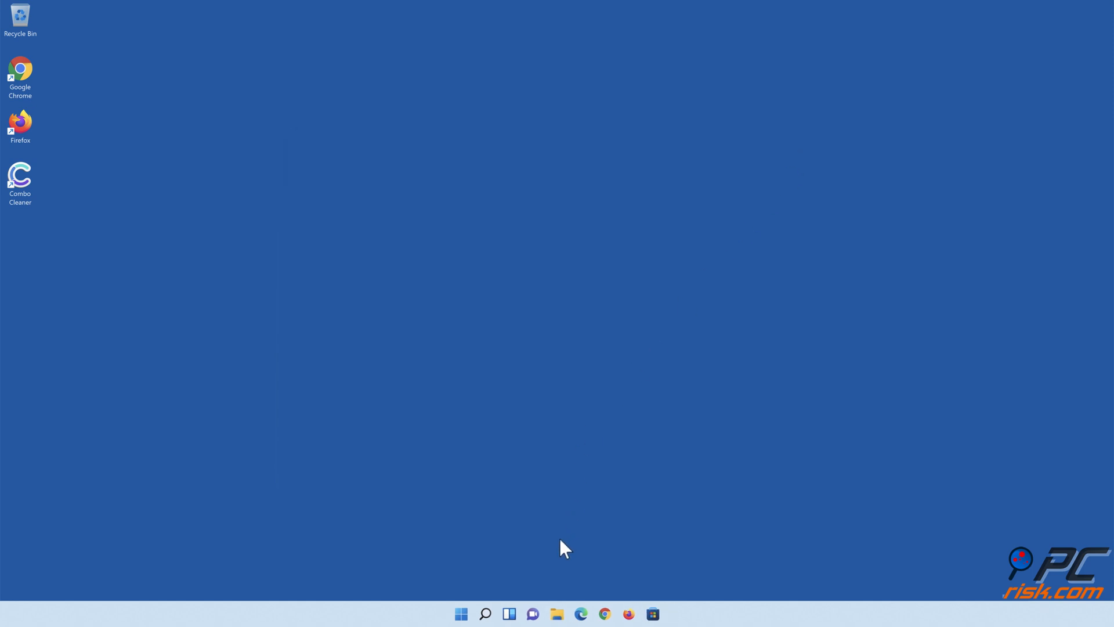